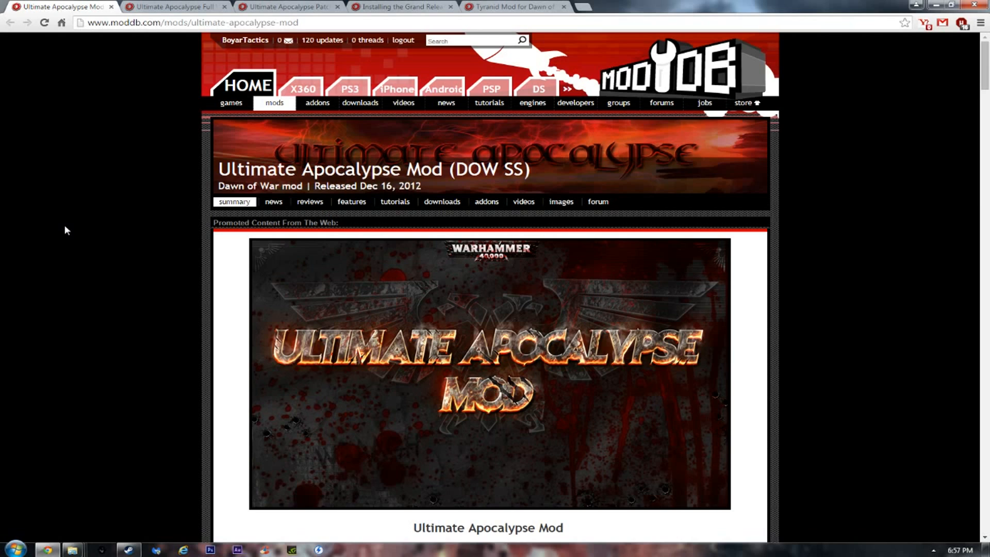
mouse_move(85, 201)
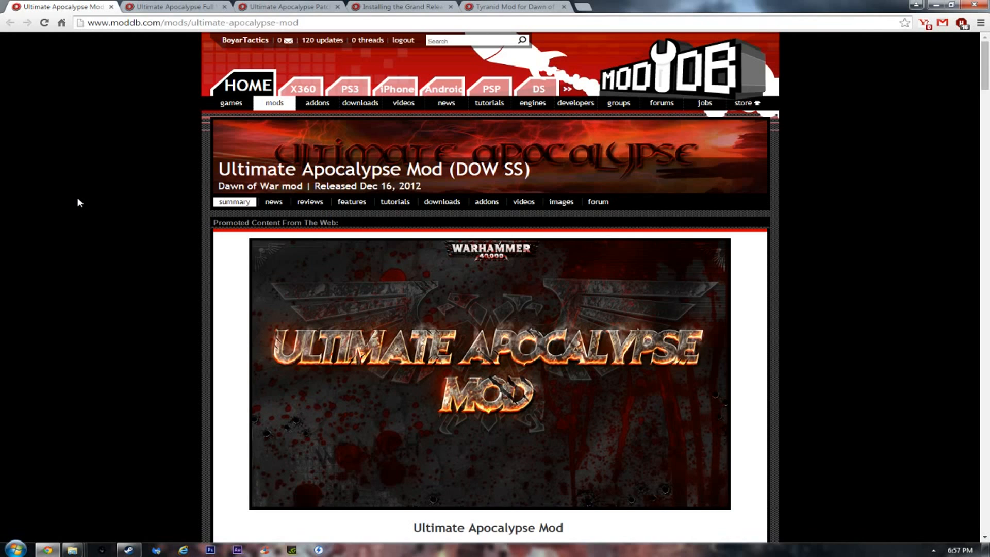
mouse_move(216, 215)
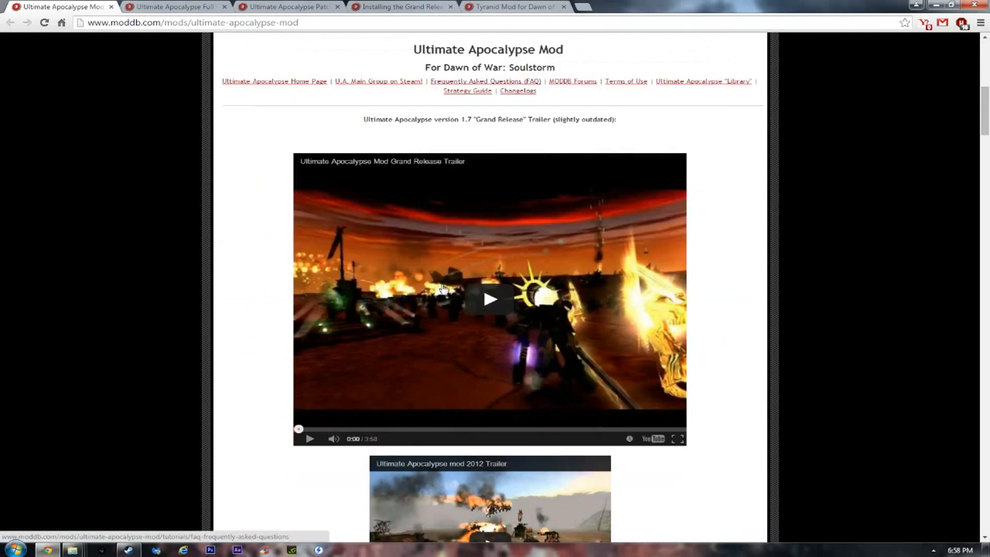
Step: Scroll down to Latest Downloads and follow 'More Downloads >>' for Ultimate Apocalypse
scroll("down", 3)
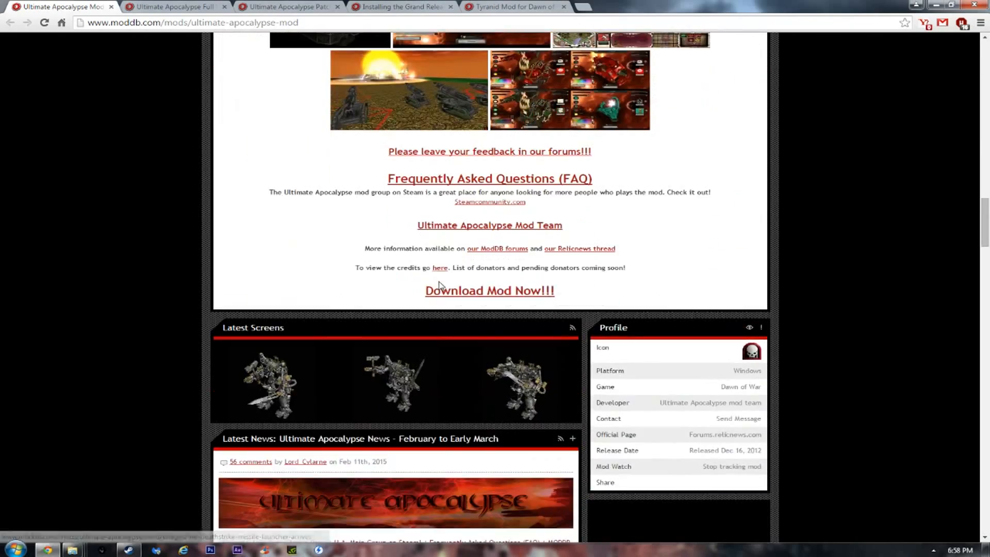
scroll("down", 3)
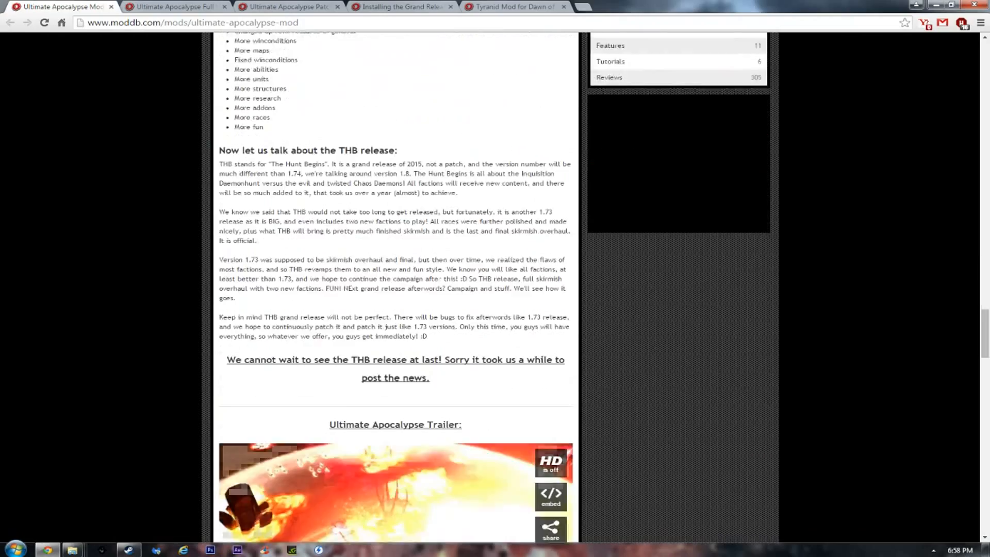
scroll("down", 3)
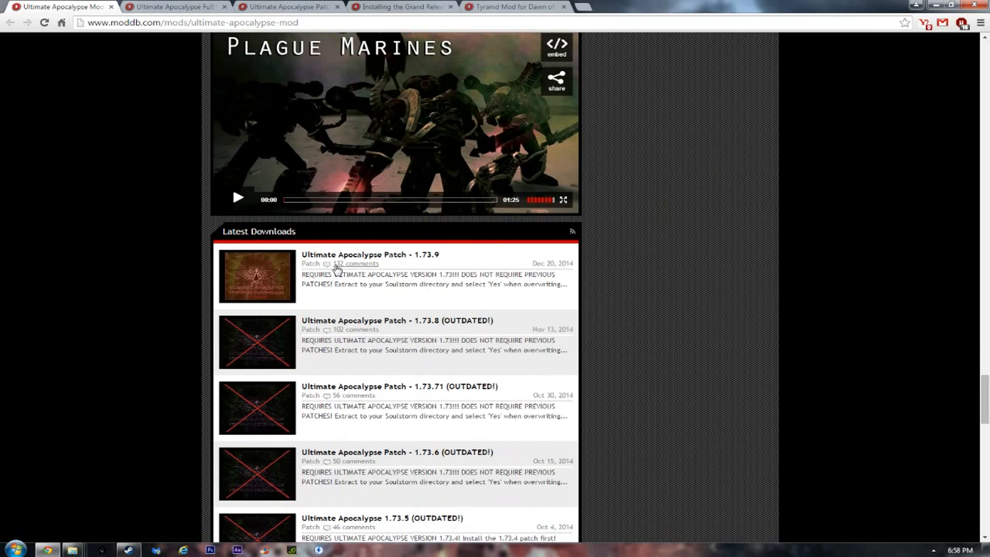
scroll("down", 3)
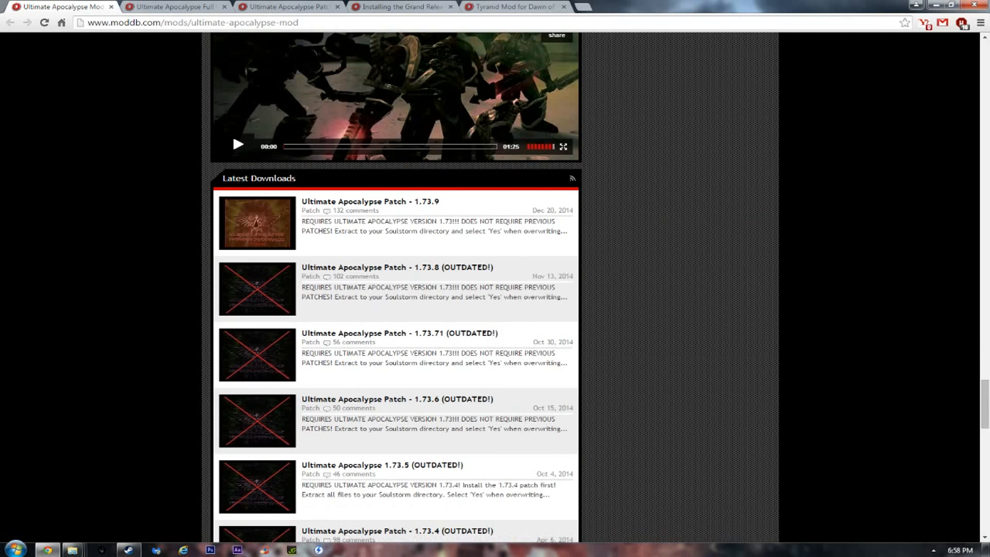
scroll("down", 3)
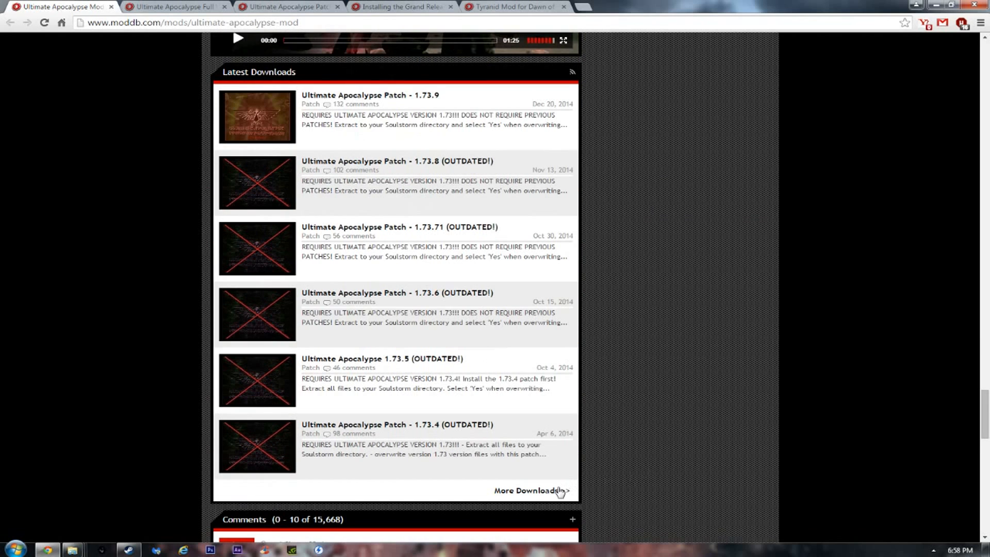
left_click(528, 491)
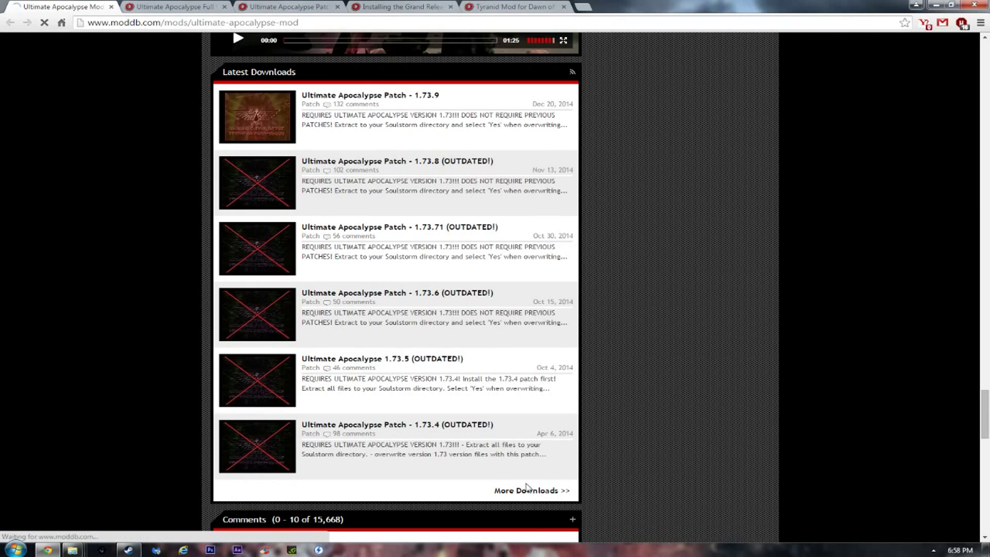
left_click(532, 491)
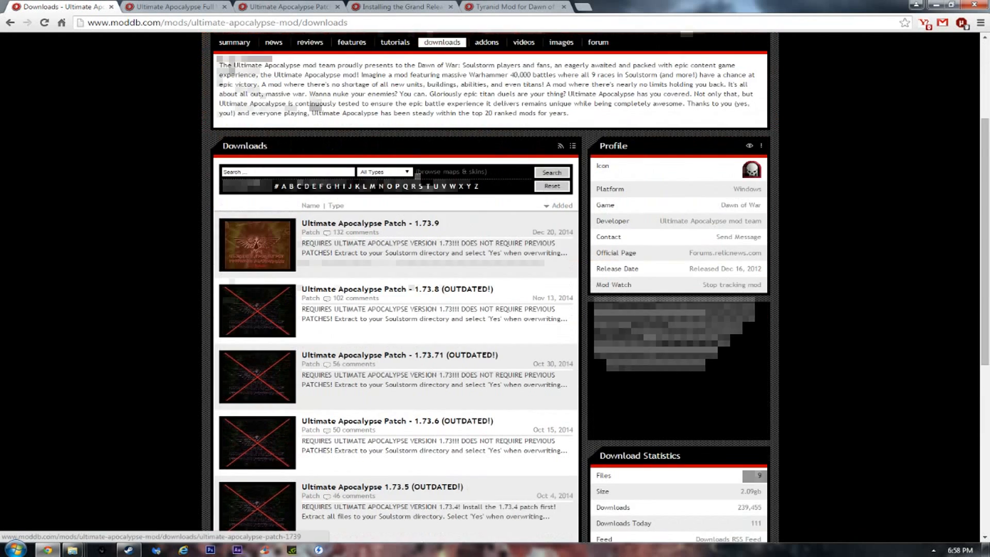
scroll("down", 3)
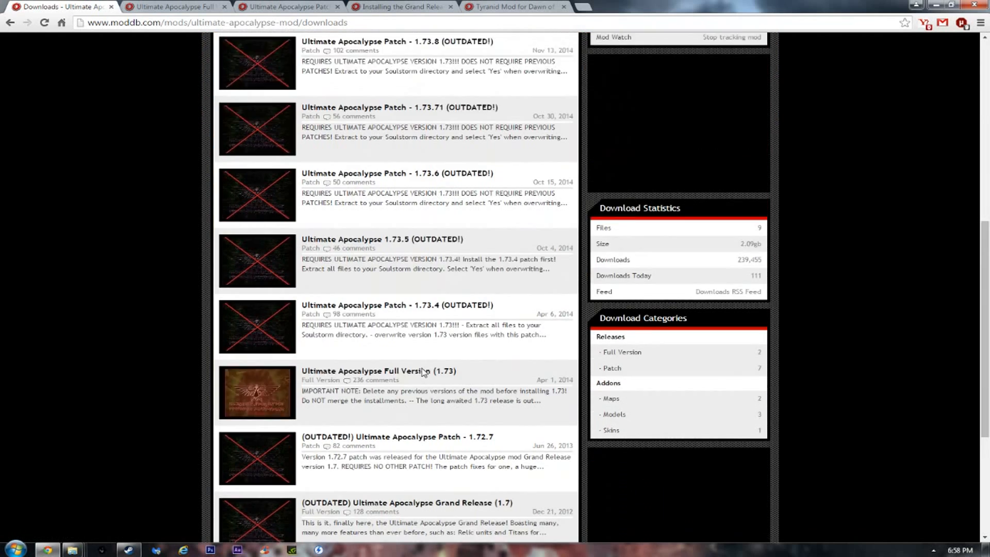
mouse_move(424, 373)
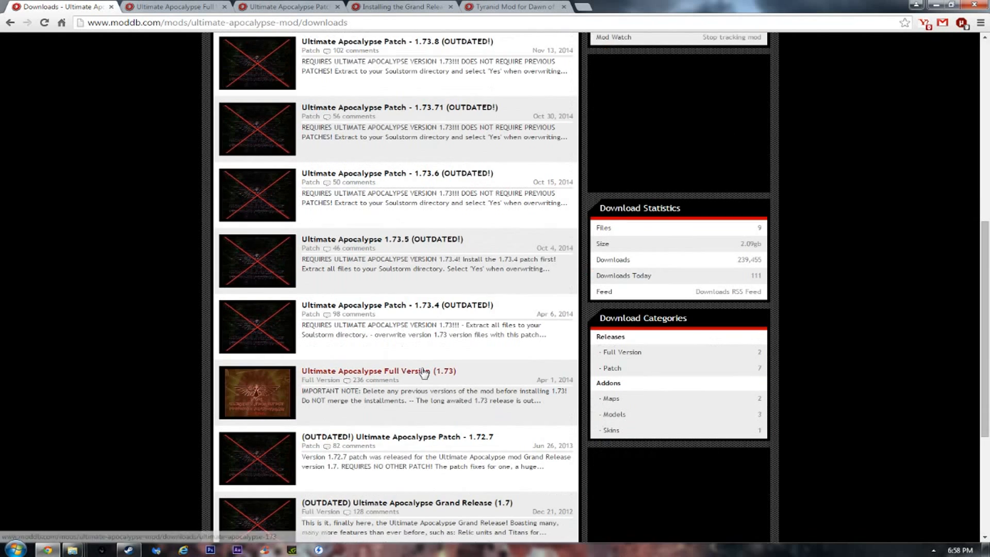
scroll("down", 3)
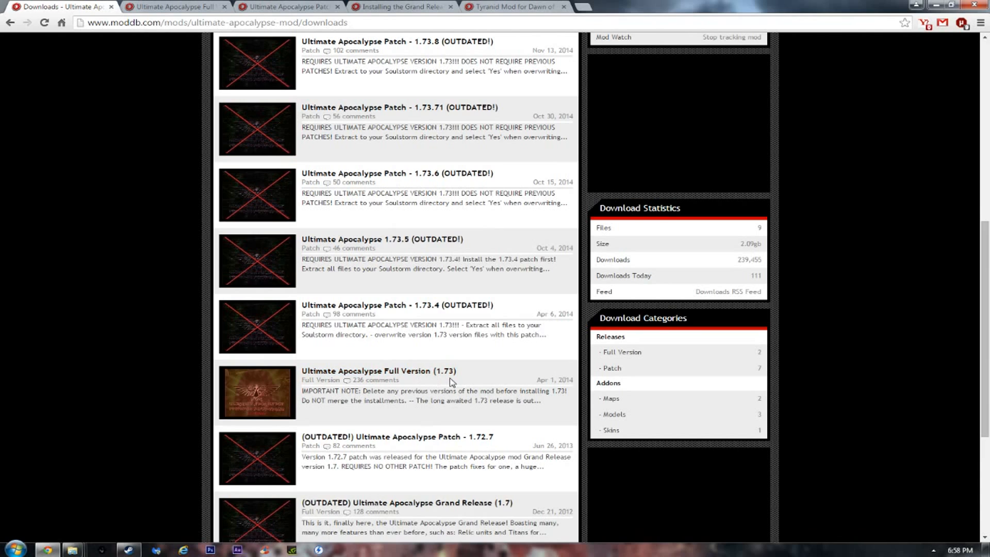
mouse_move(323, 375)
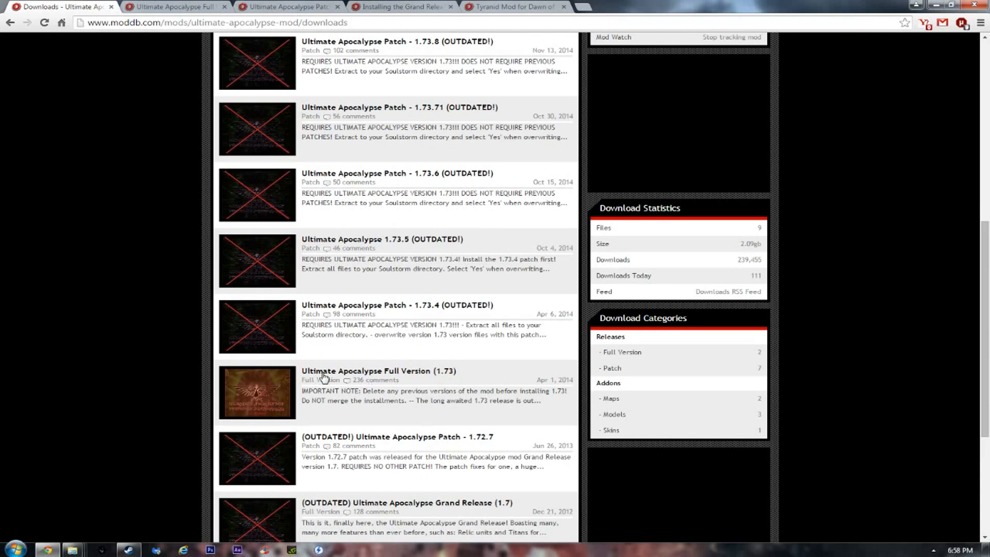
mouse_move(422, 381)
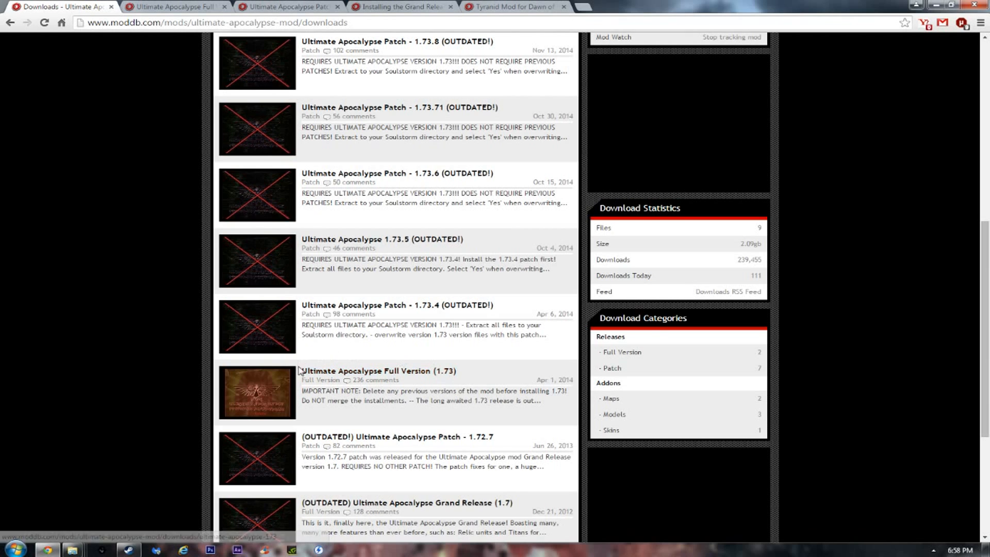
mouse_move(483, 381)
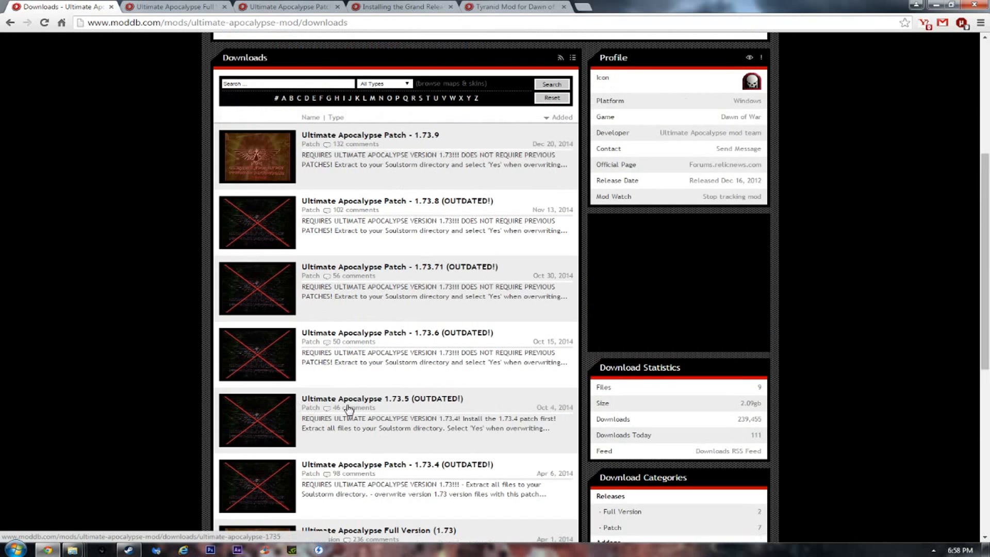
scroll("down", 3)
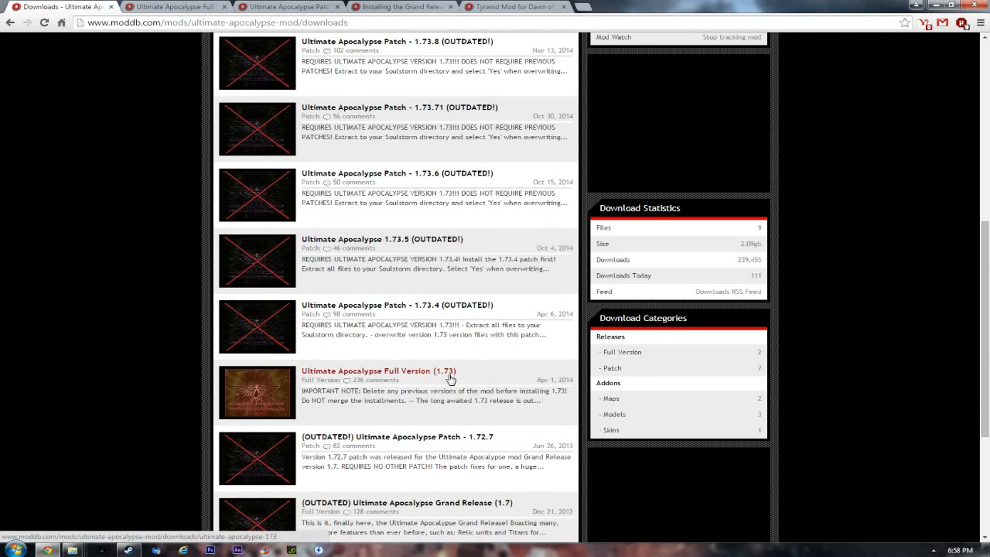
scroll("up", 3)
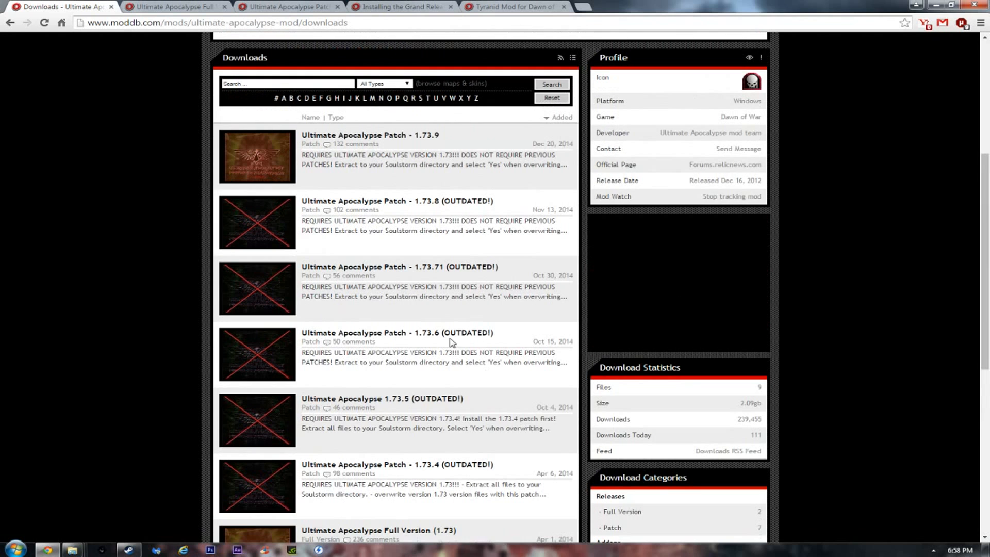
mouse_move(421, 142)
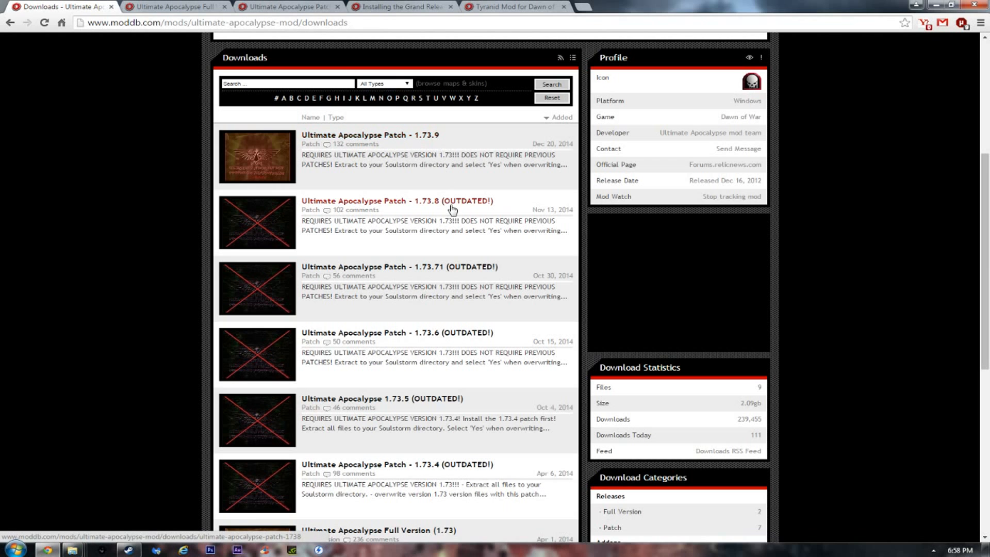
scroll("down", 3)
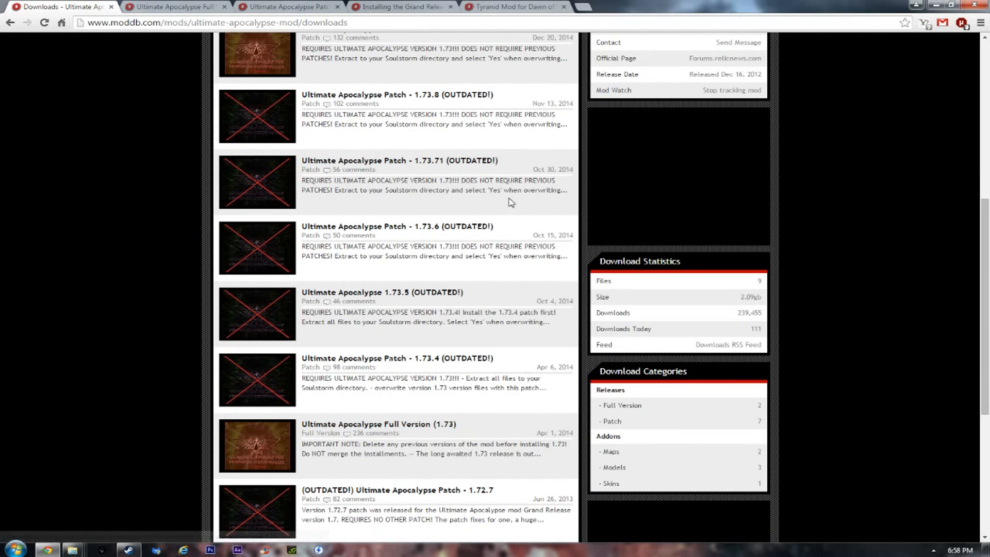
scroll("up", 3)
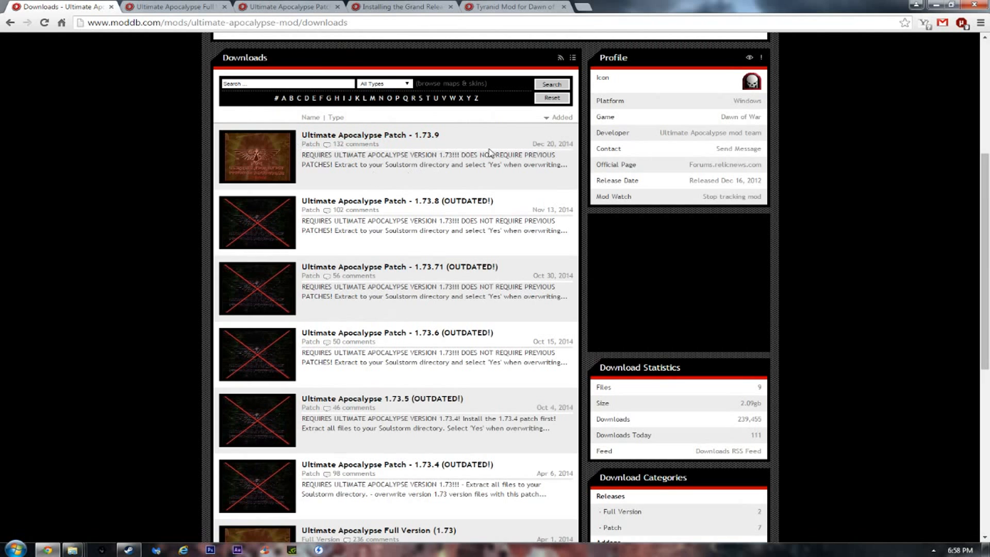
scroll("down", 3)
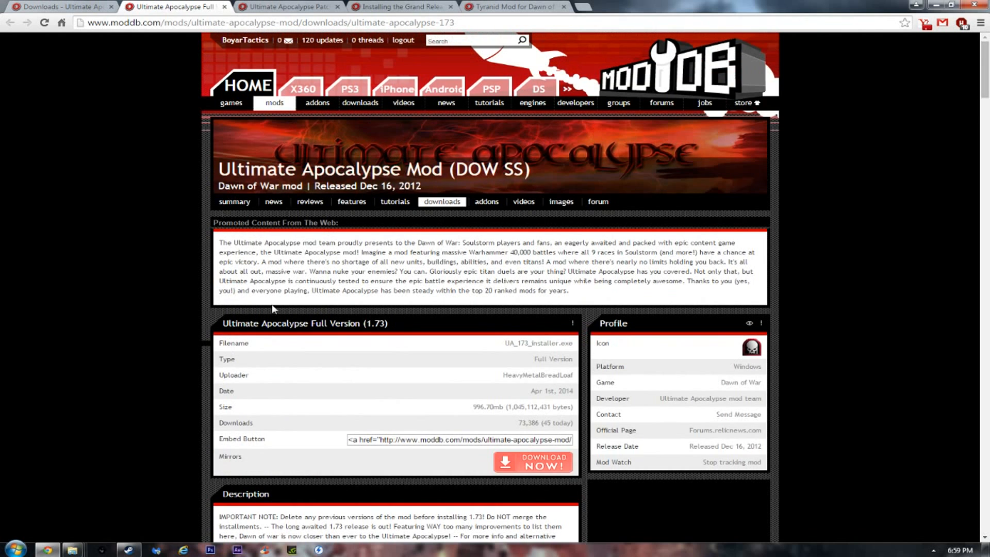
Step: Scroll through the Full Version 1.73 and Patch 1.73.9 download pages
scroll("down", 3)
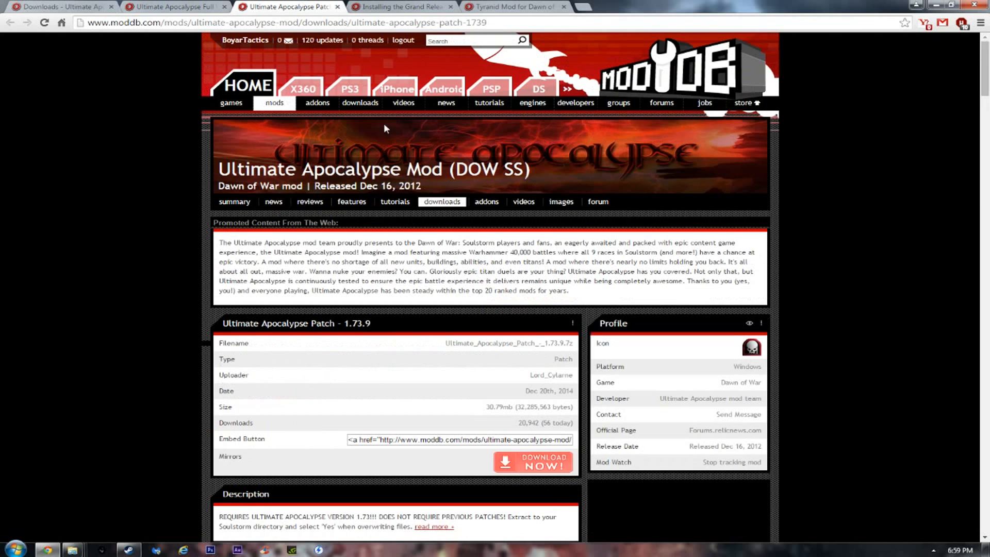
scroll("down", 3)
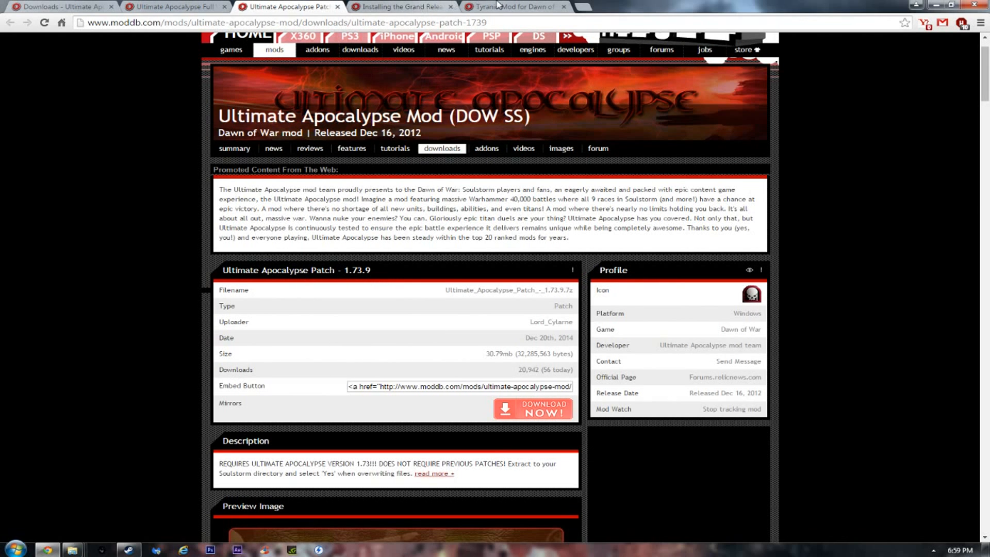
Step: Switch to the Tyranid Mod page and scroll to its v0.5b2 Soulstorm download
left_click(408, 7)
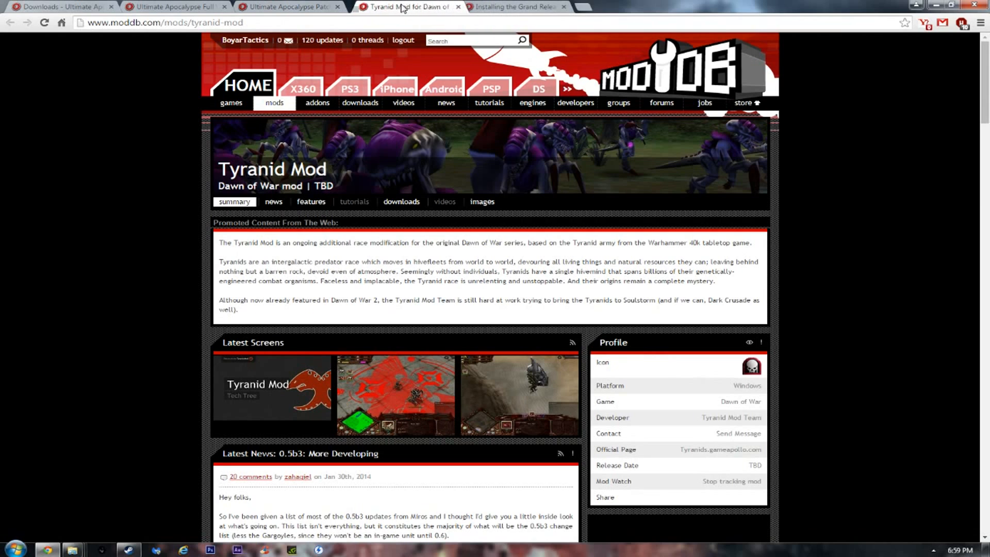
mouse_move(383, 231)
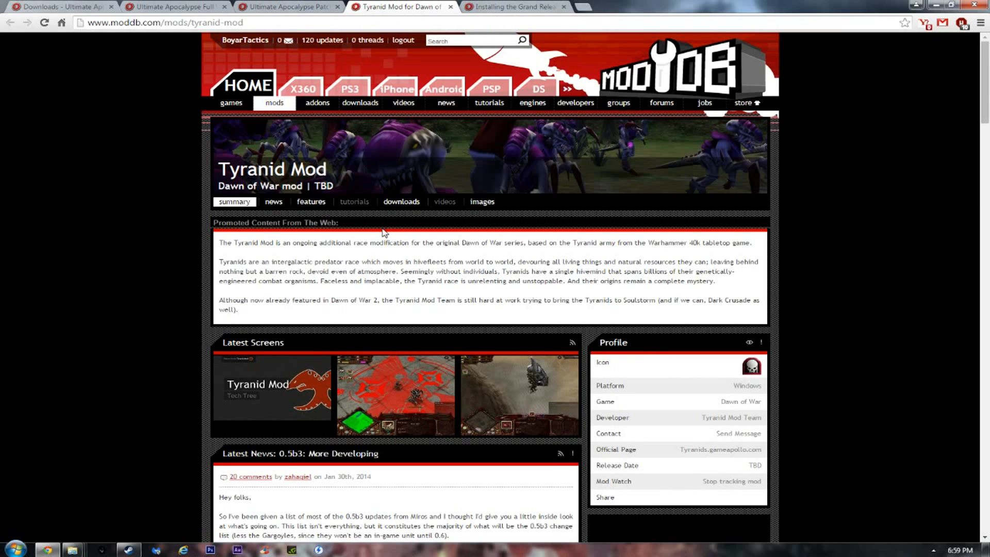
mouse_move(342, 185)
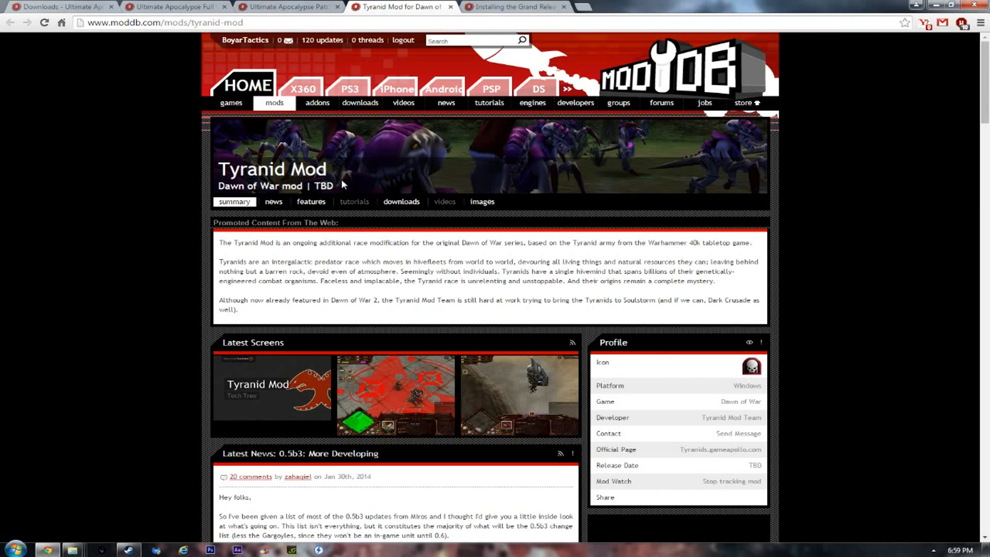
scroll("down", 3)
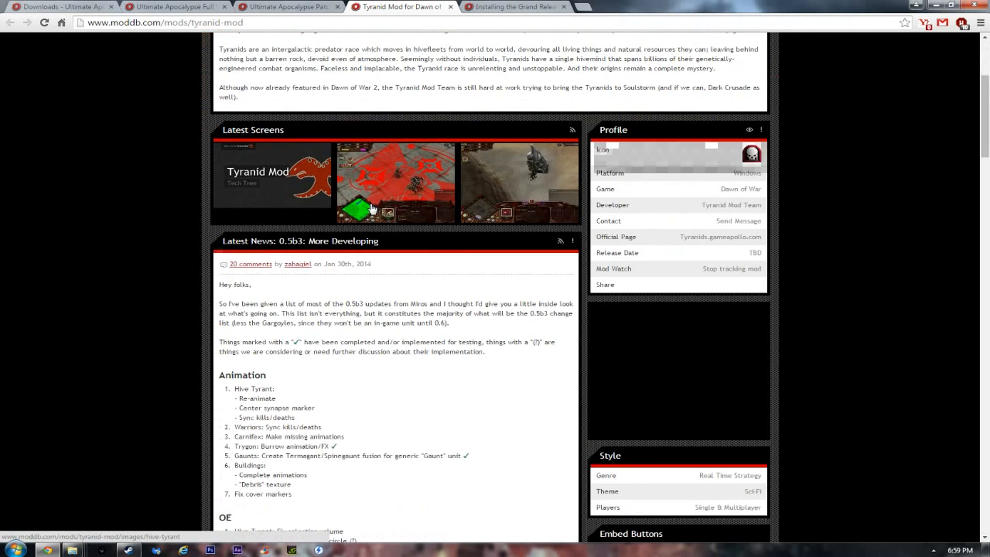
scroll("down", 3)
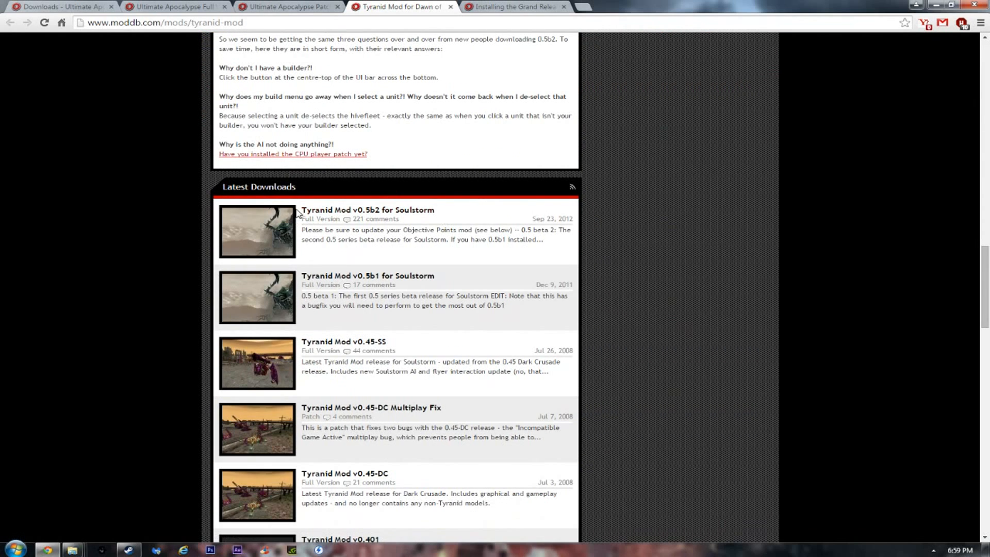
mouse_move(354, 216)
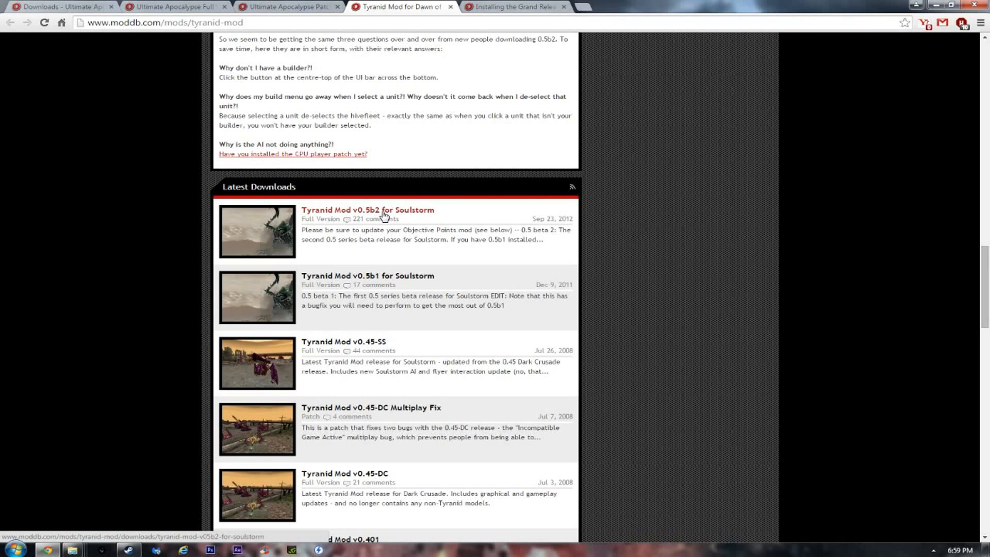
mouse_move(411, 215)
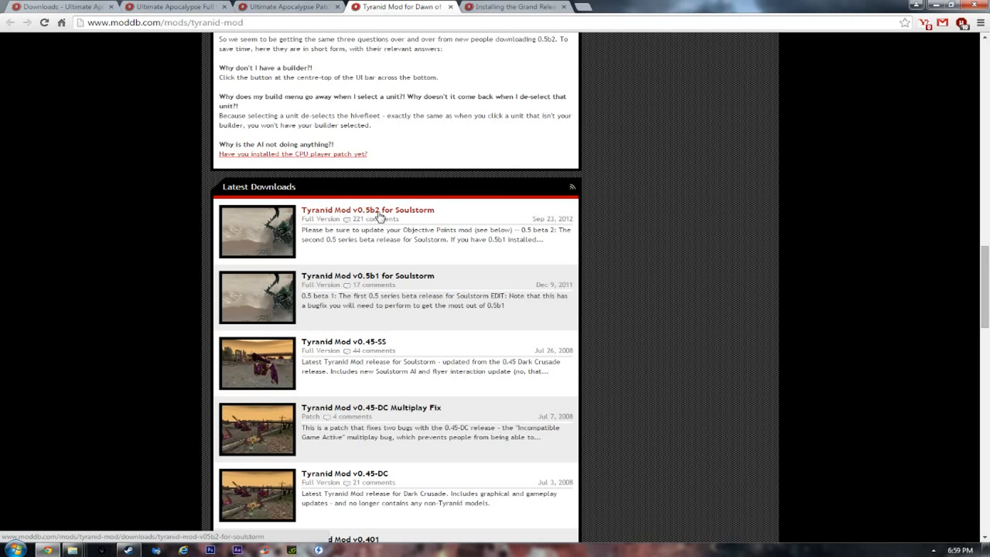
mouse_move(365, 210)
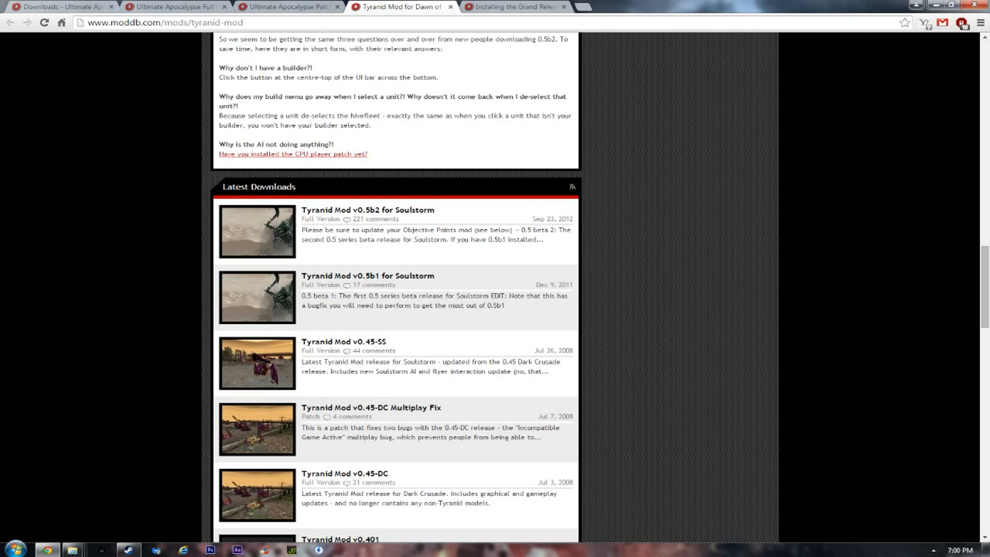
mouse_move(432, 62)
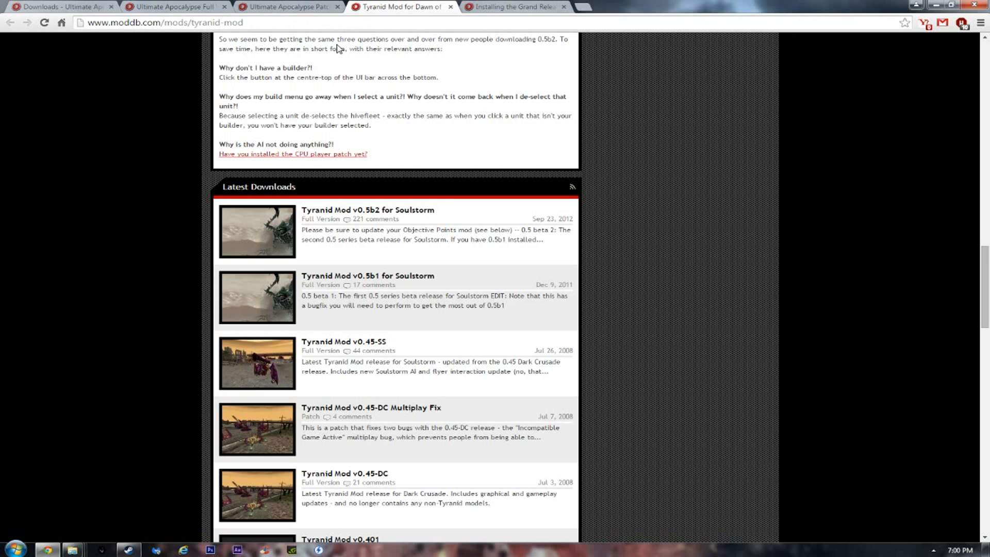
Step: In the 'Installing the Grand Release' guide, highlight the Tyranids 0.5b2 and 1.73.4 entries
left_click(516, 7)
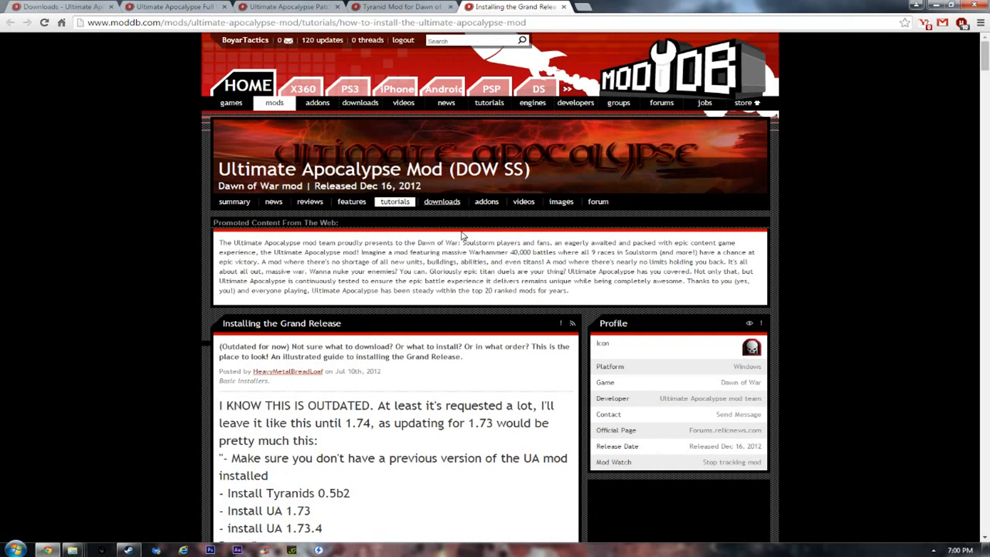
scroll("down", 3)
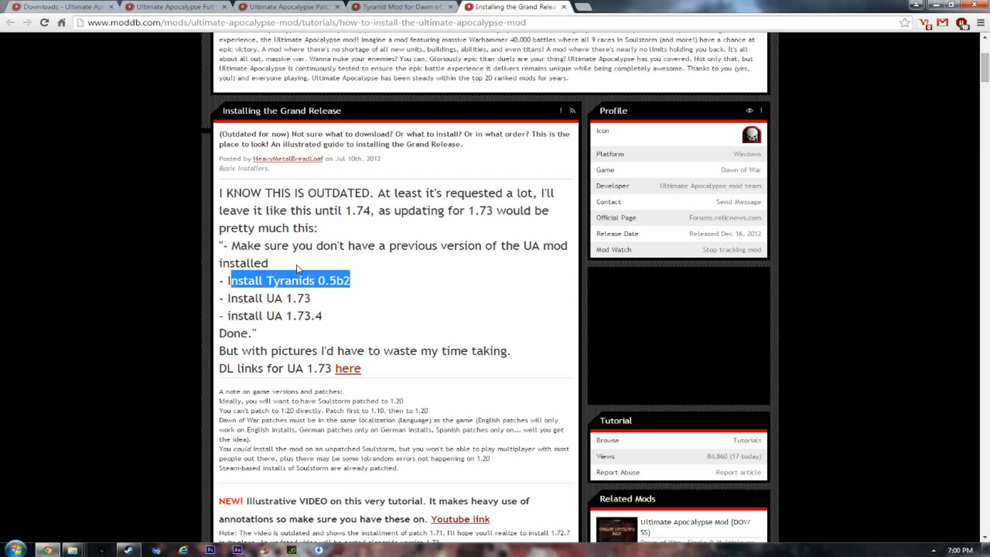
left_click(373, 303)
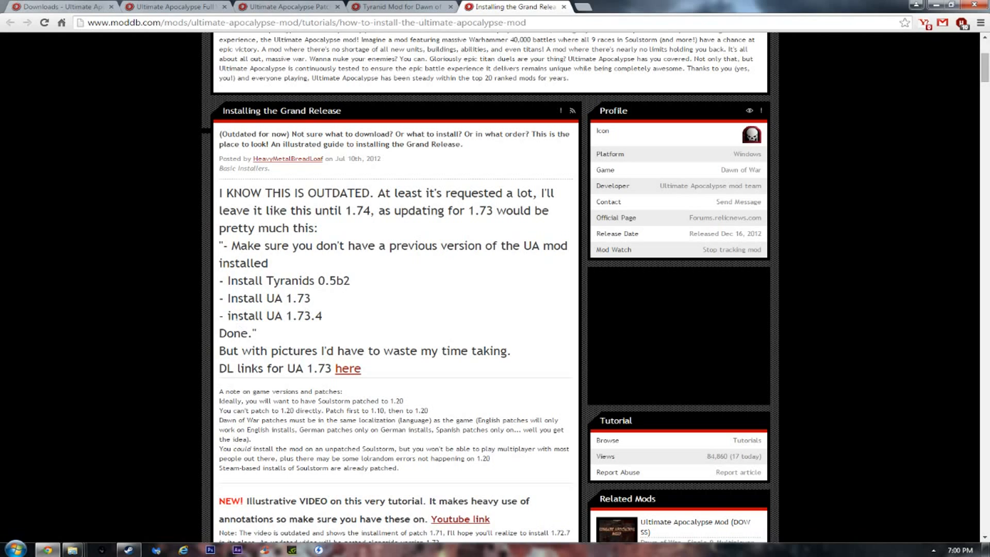
left_click_drag(239, 315, 321, 315)
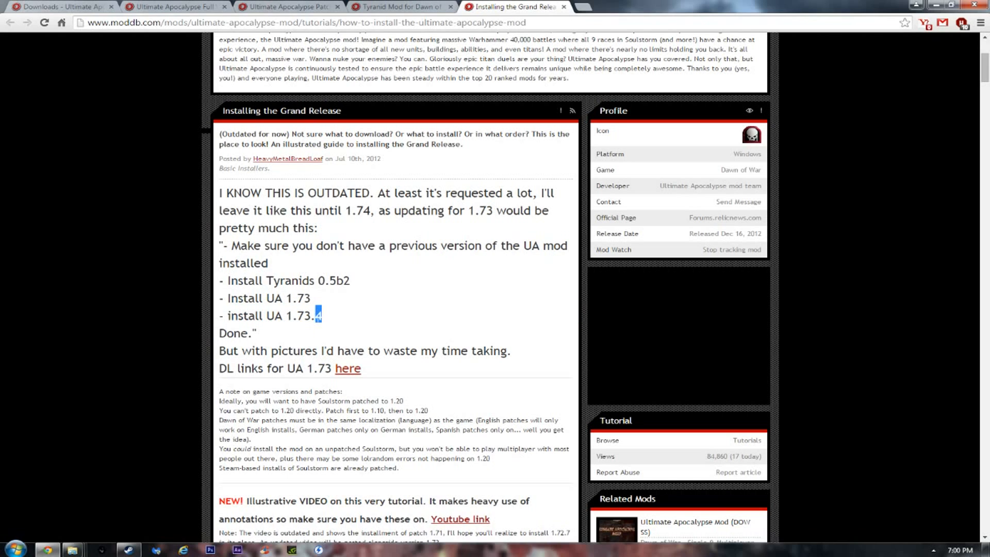
mouse_move(360, 318)
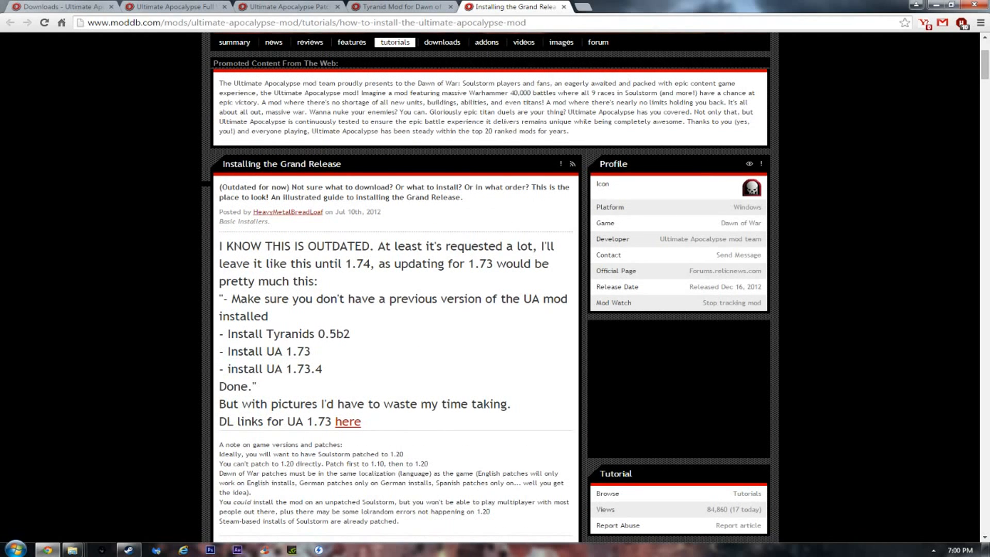
mouse_move(637, 12)
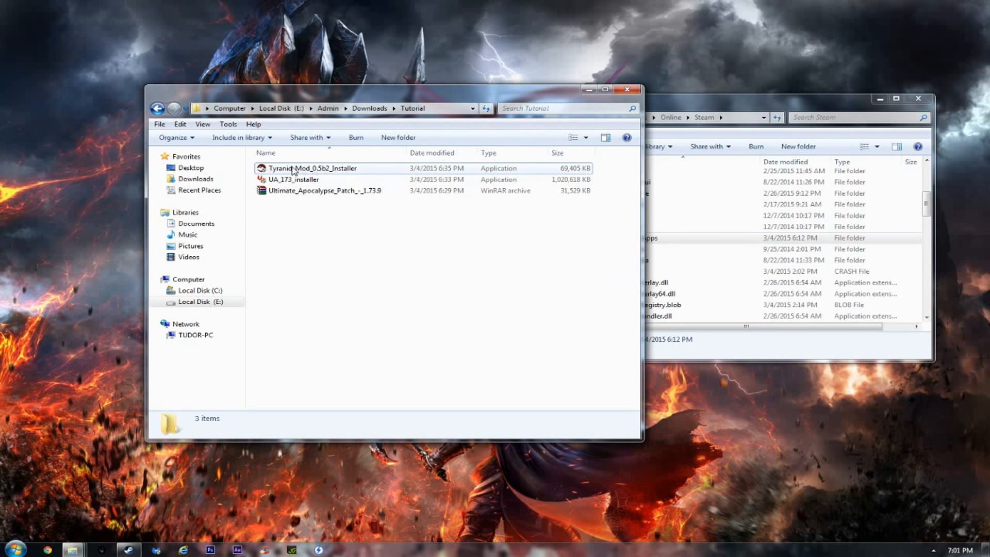
mouse_move(296, 172)
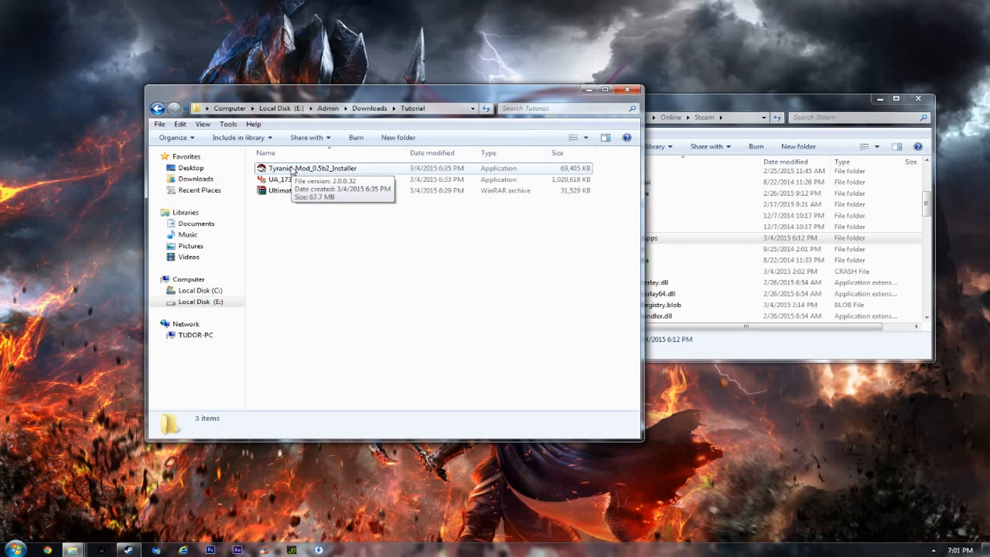
mouse_move(297, 181)
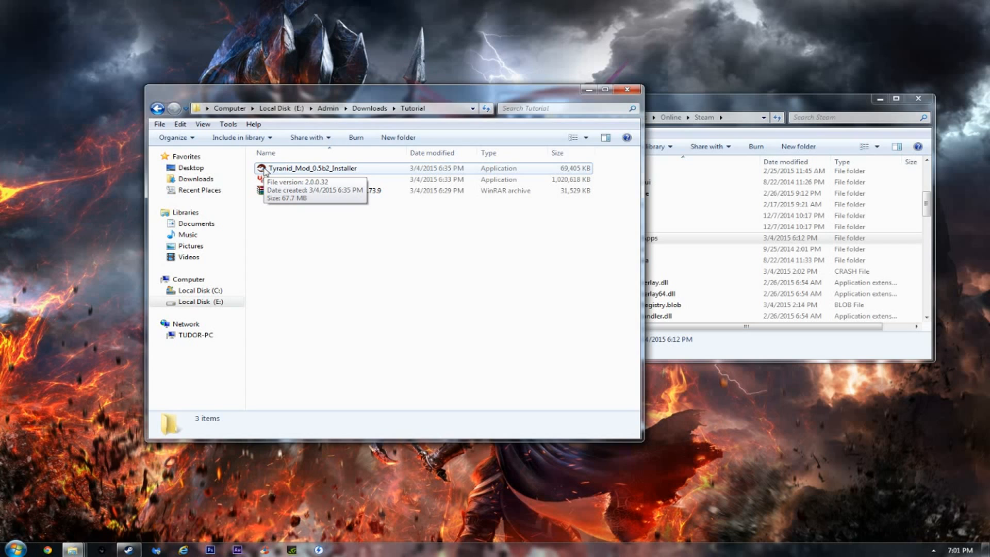
Step: Select and run Tyranid_Mod_0.5b2_Installer from the Tutorial folder
left_click(311, 169)
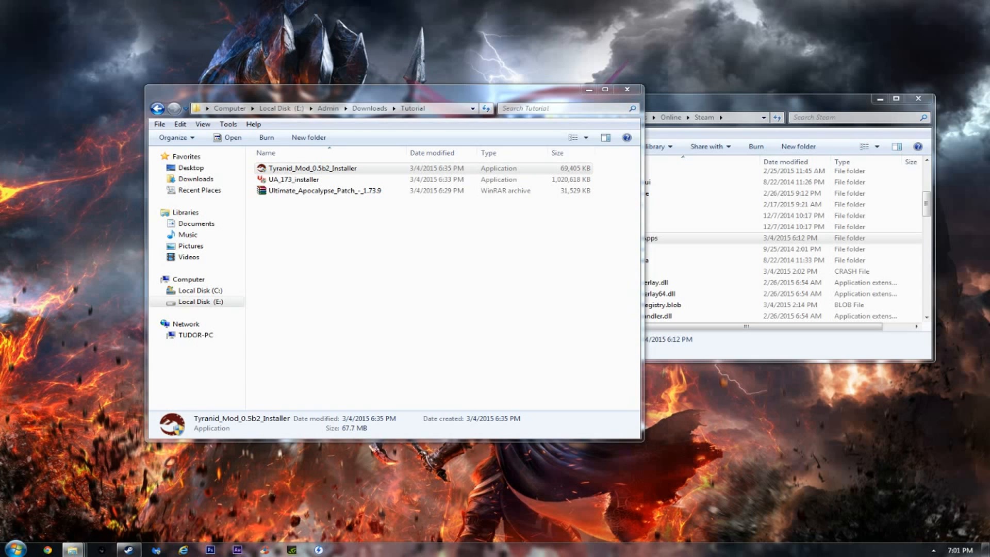
double_click(312, 168)
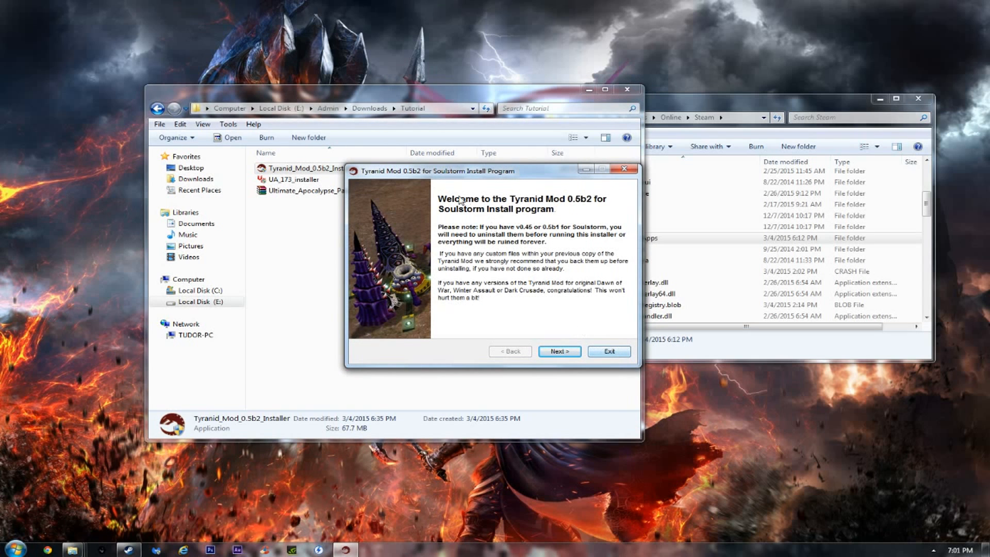
Step: Advance past the welcome and Major Changes pages to the Directory page
left_click(560, 351)
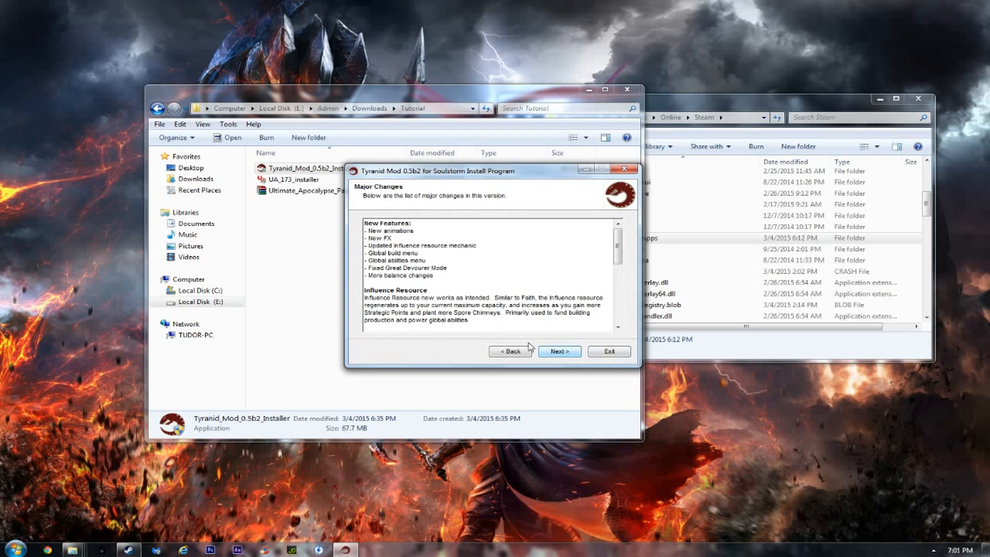
left_click(560, 352)
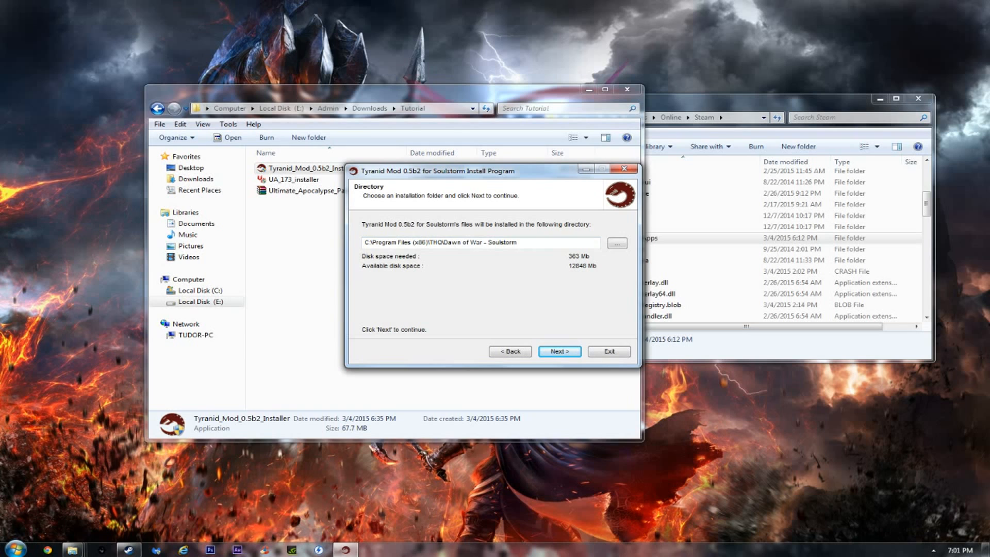
mouse_move(490, 179)
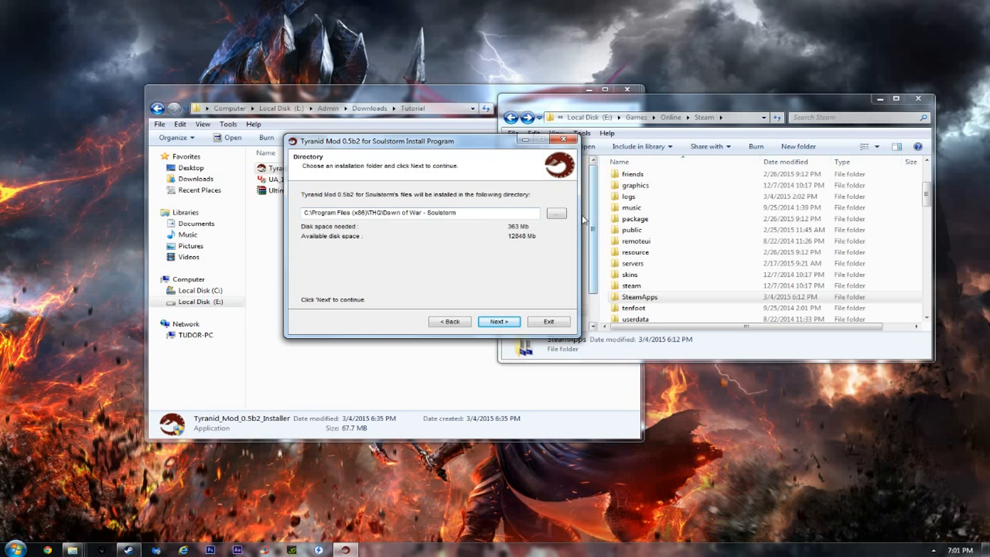
Step: Browse to E: Steam > SteamApps > common > Dawn of War Soulstorm as the install folder
left_click(556, 213)
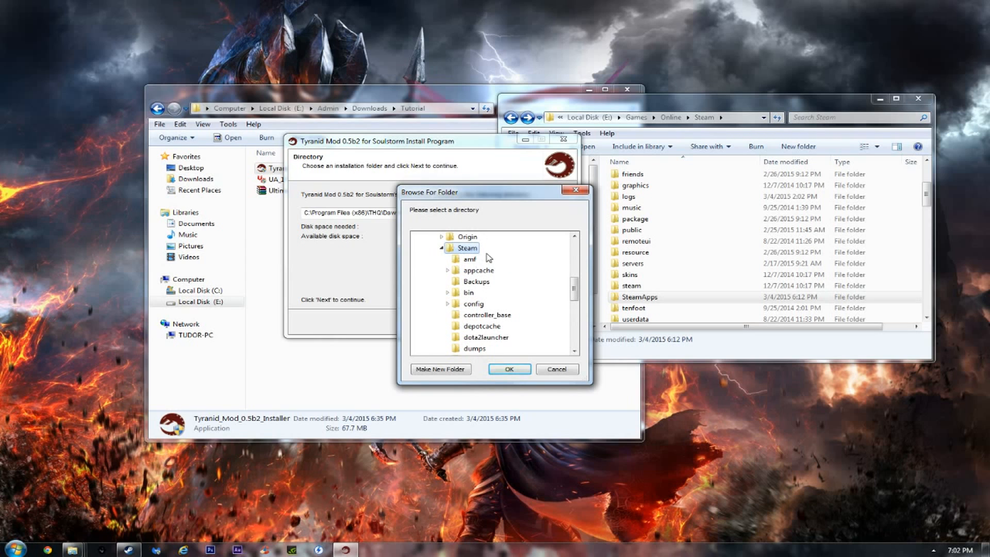
scroll("down", 3)
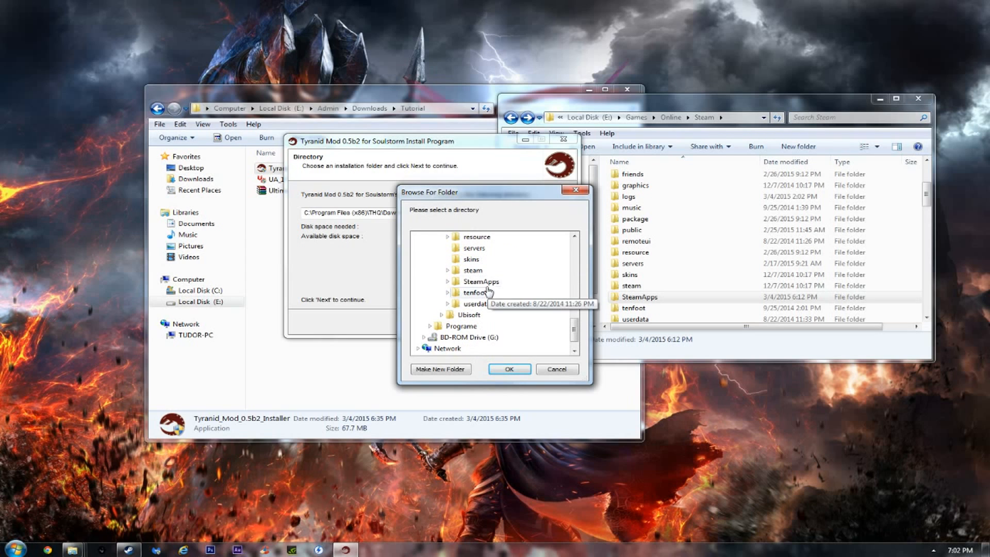
left_click(447, 281)
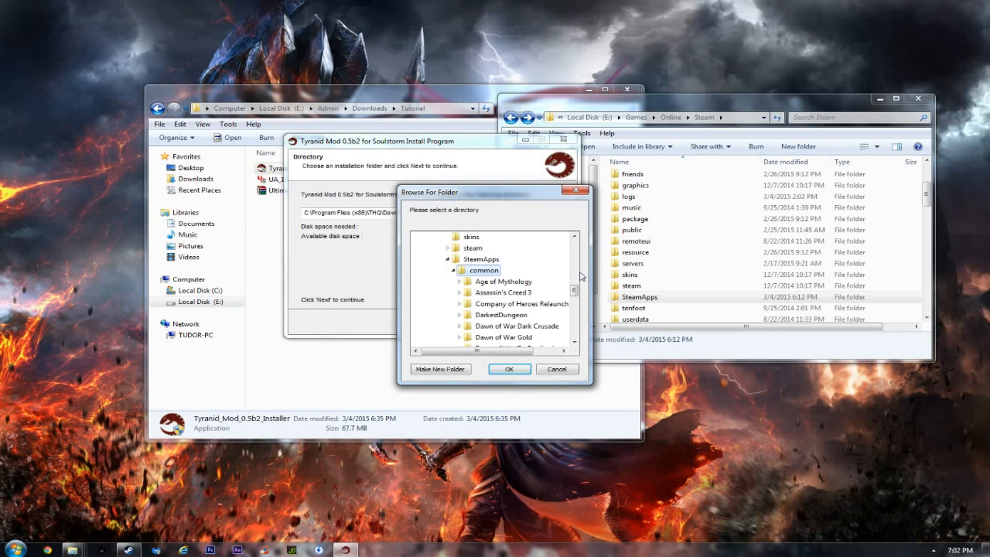
scroll("down", 3)
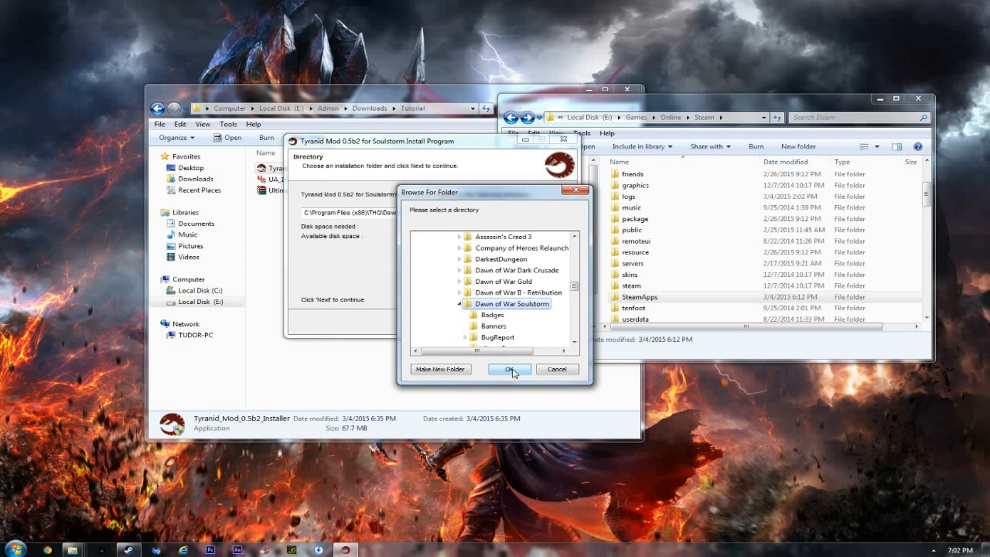
left_click(509, 369)
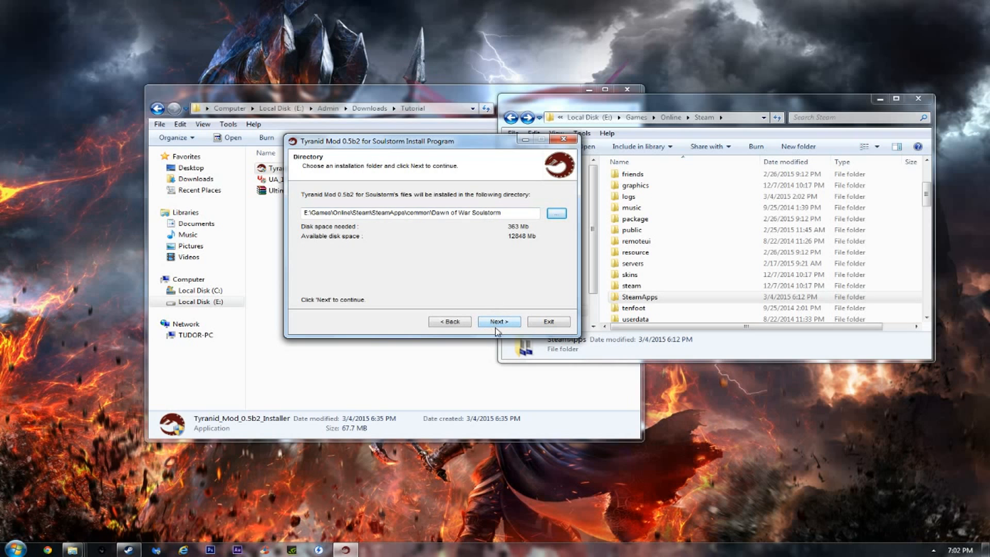
Step: Start the Tyranid Mod install and open SteamApps > common > Dawn of War Soulstorm in Explorer
left_click(499, 321)
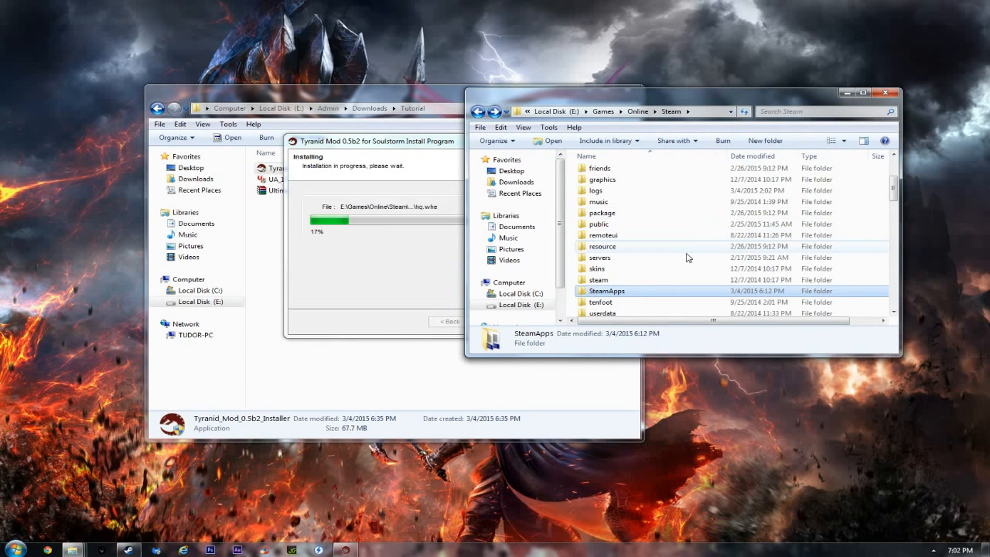
double_click(607, 291)
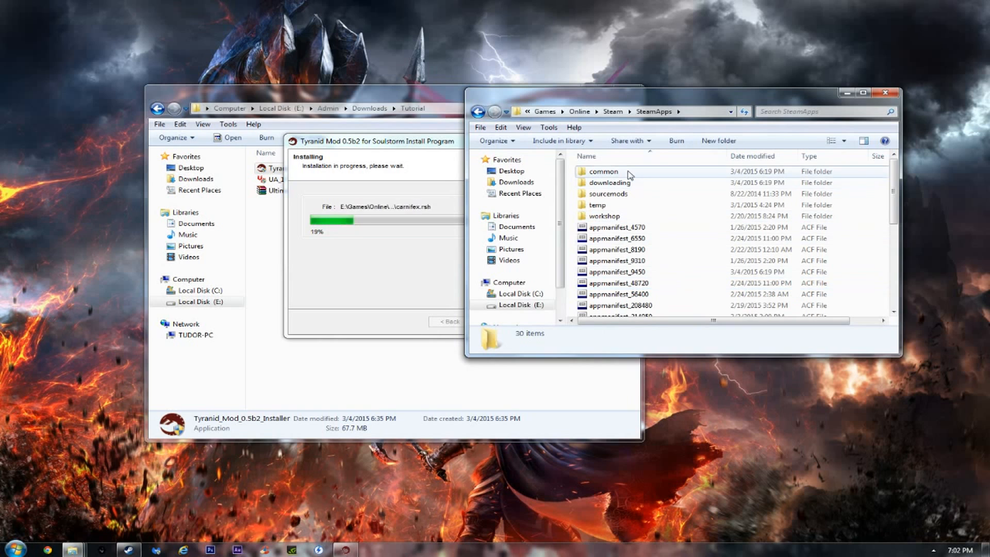
double_click(602, 171)
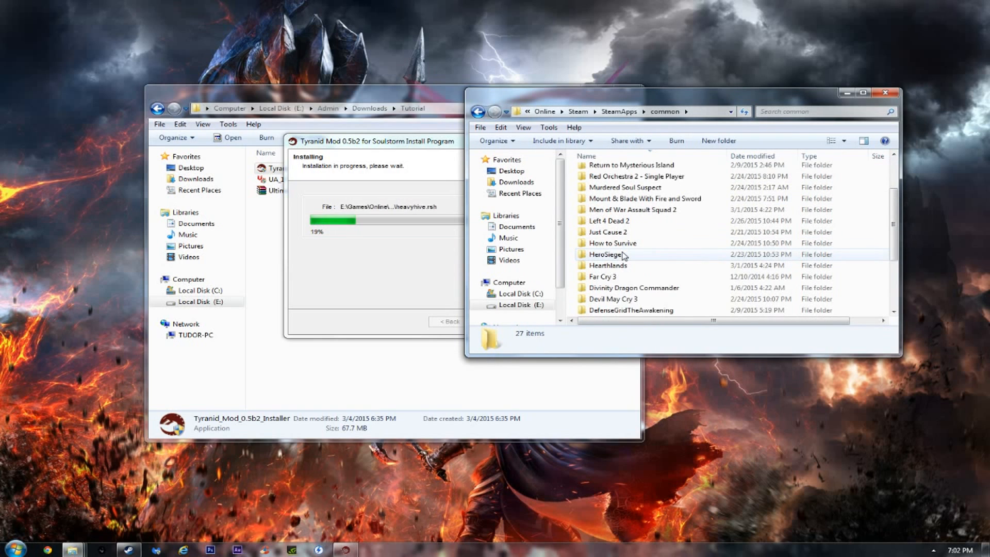
scroll("down", 3)
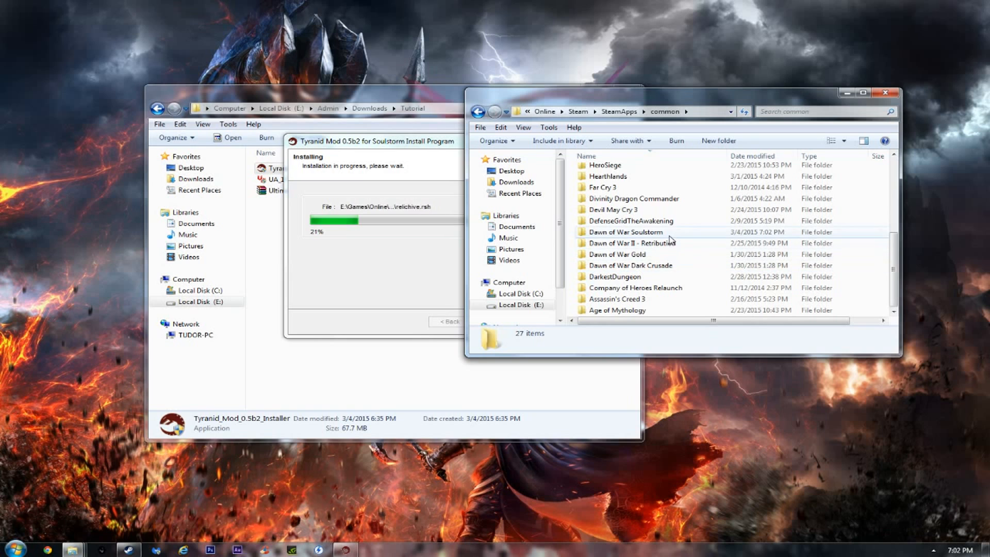
double_click(625, 232)
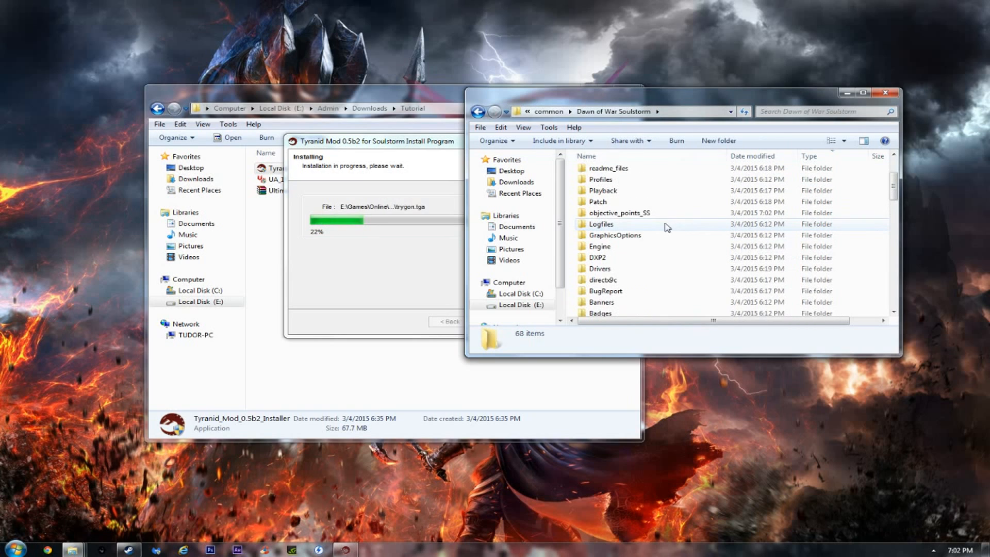
mouse_move(671, 164)
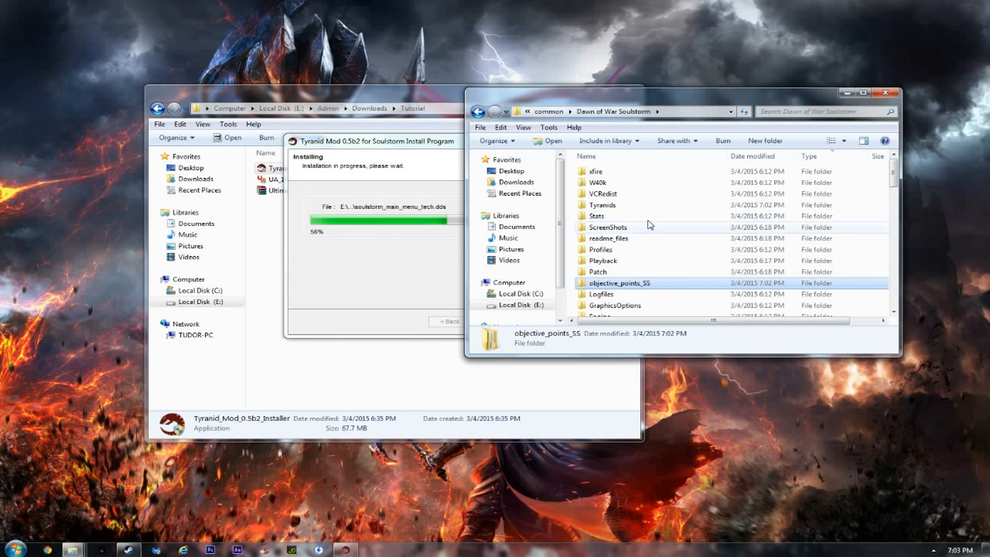
left_click(602, 205)
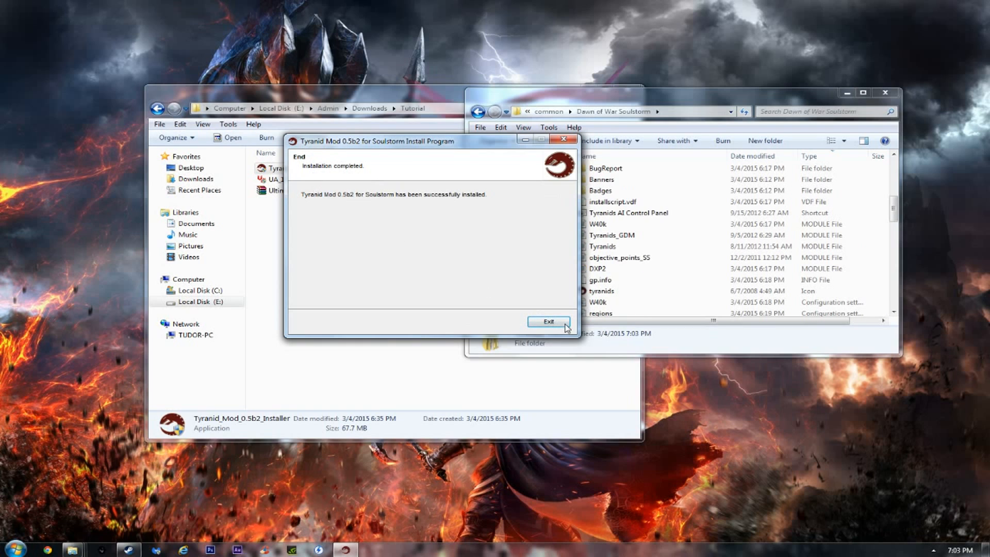
Step: Close the finished installer, browse the Soulstorm folder, then bring the Tutorial window forward
left_click(549, 322)
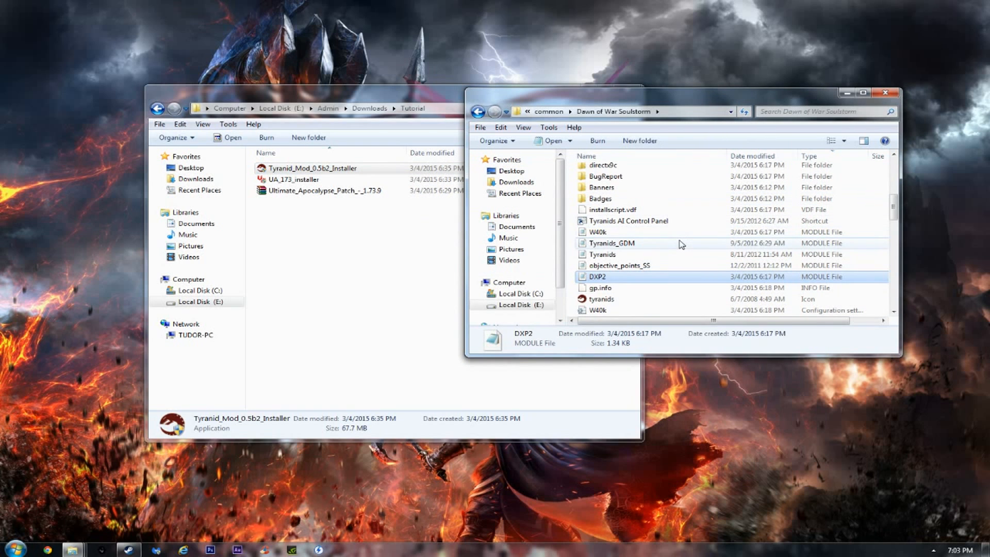
mouse_move(667, 245)
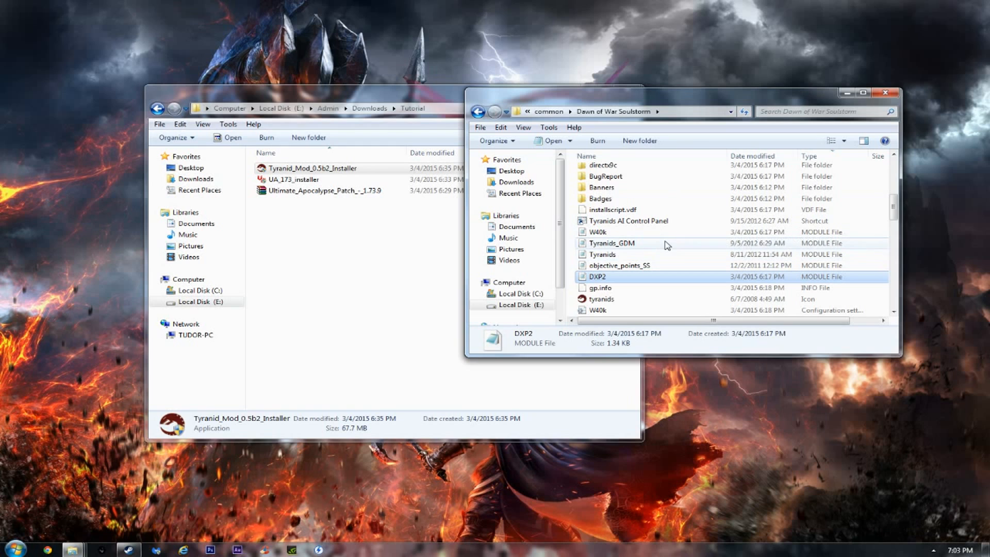
left_click(602, 254)
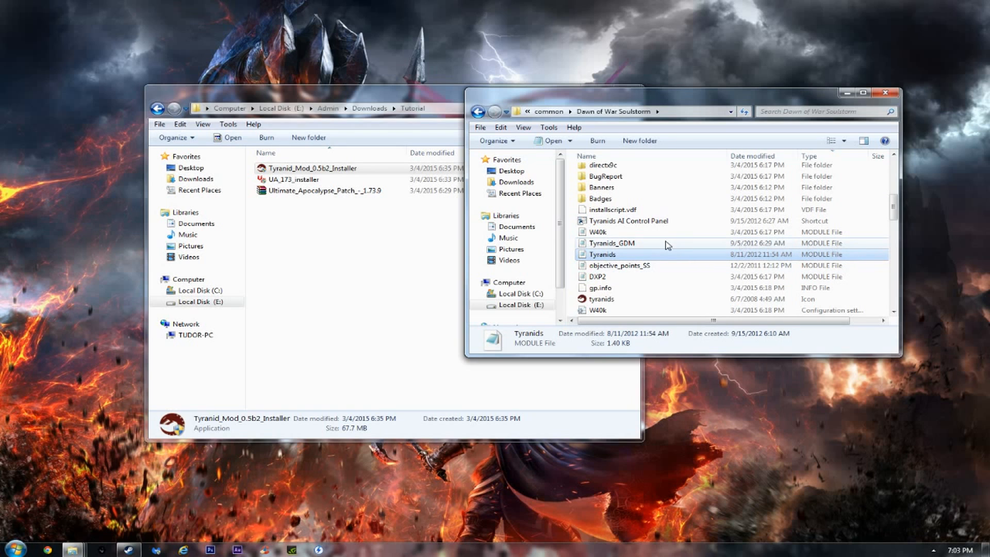
scroll("down", 3)
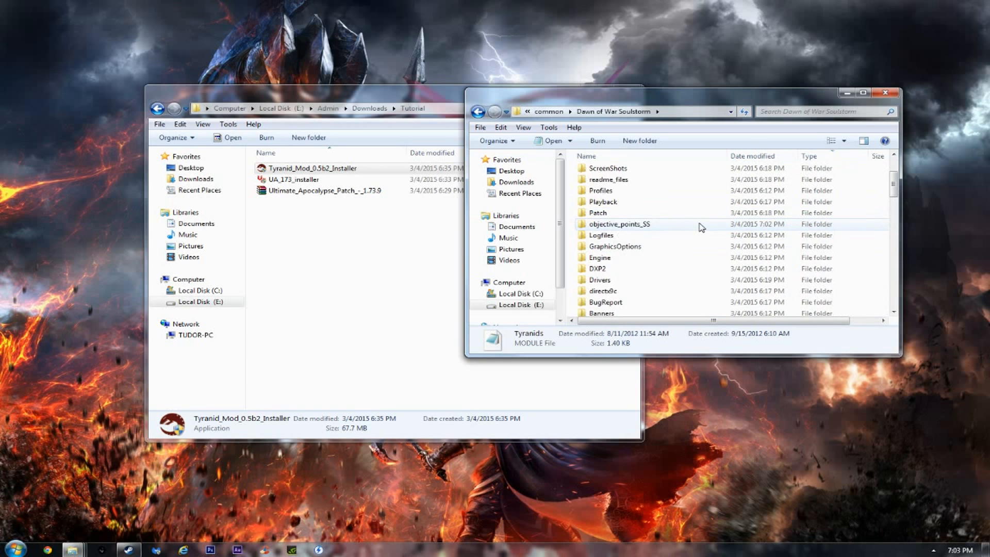
scroll("down", 3)
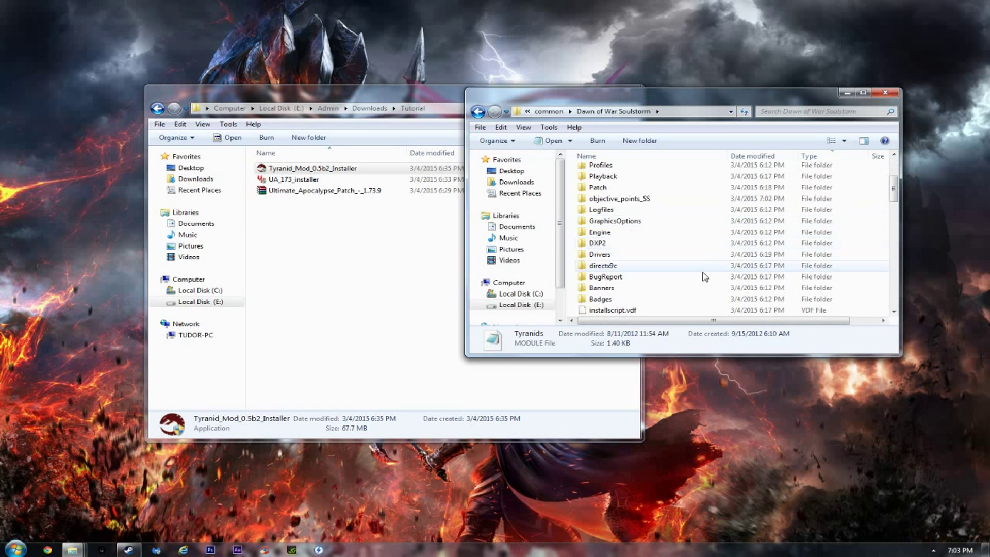
left_click(294, 179)
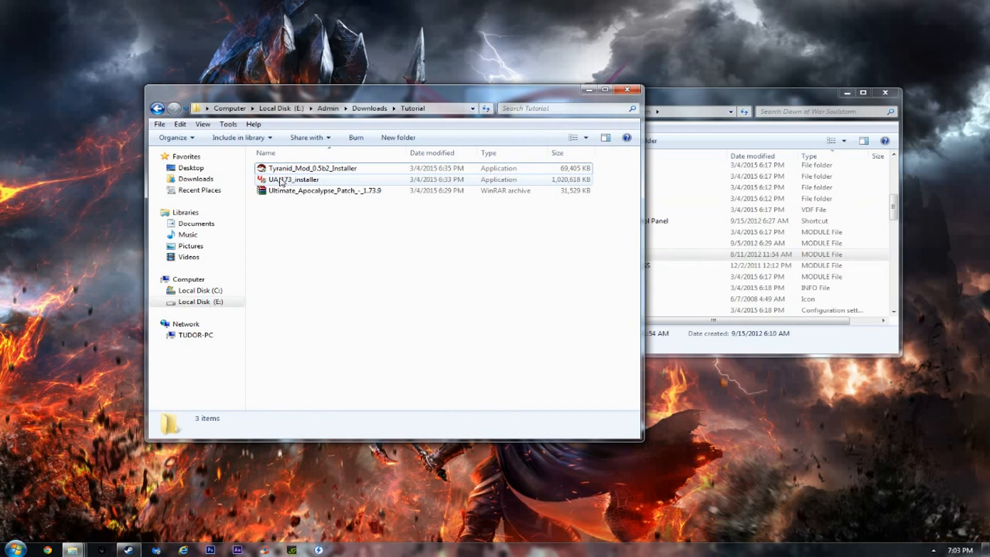
Step: Select and run UA_173_installer from the Tutorial folder
left_click(294, 179)
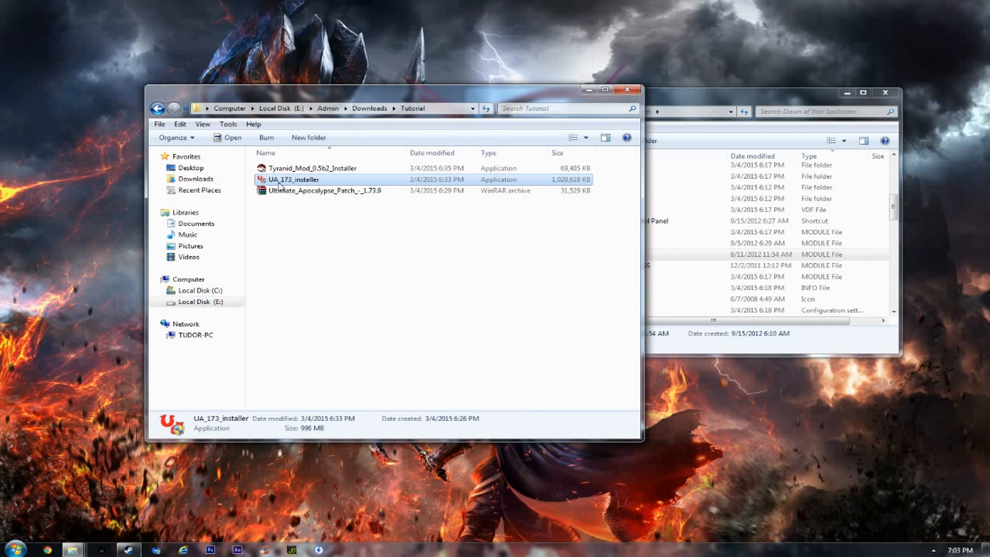
mouse_move(265, 186)
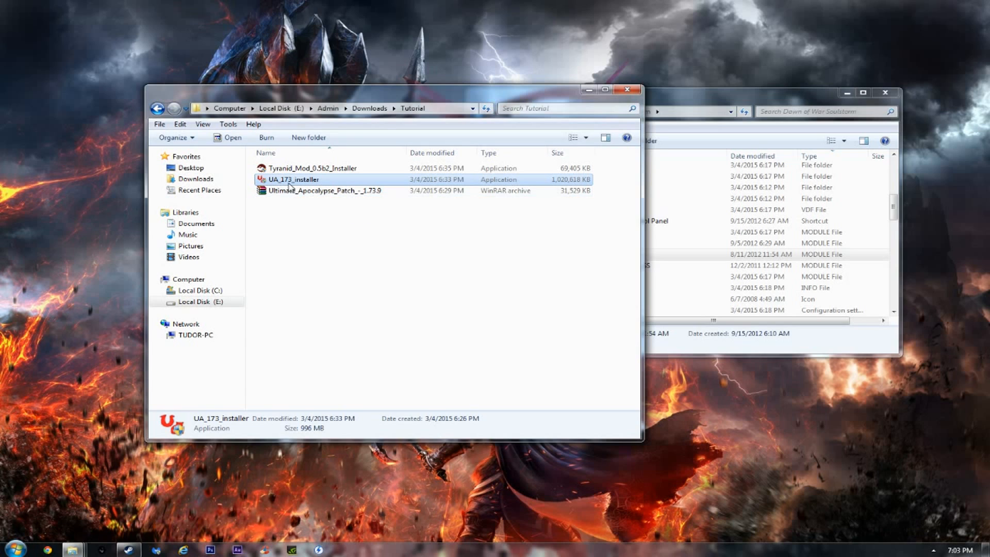
mouse_move(332, 187)
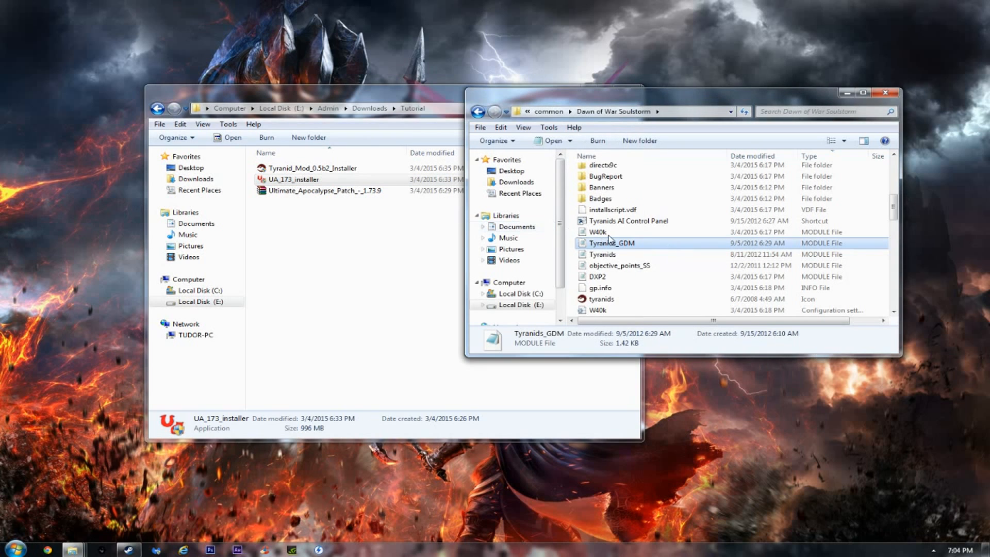
mouse_move(608, 243)
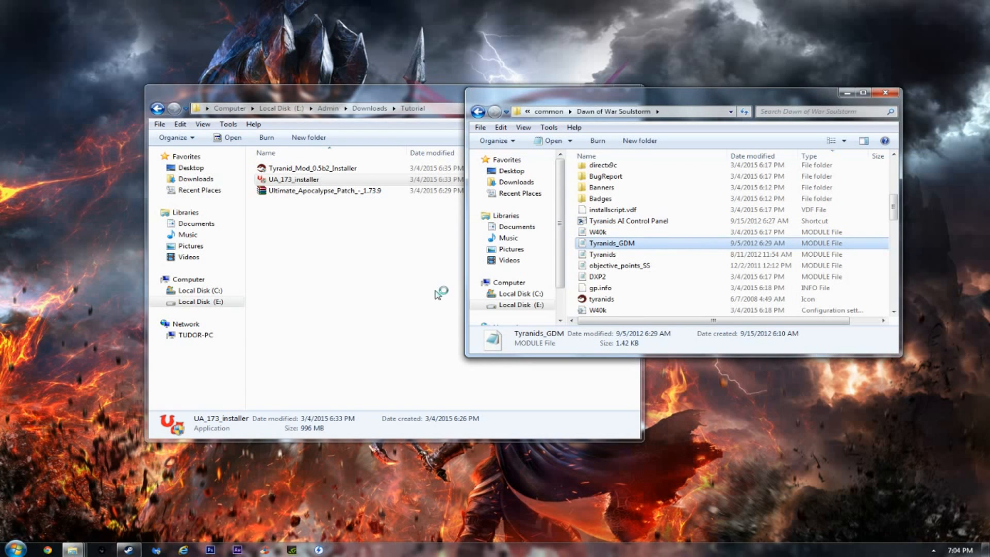
double_click(291, 180)
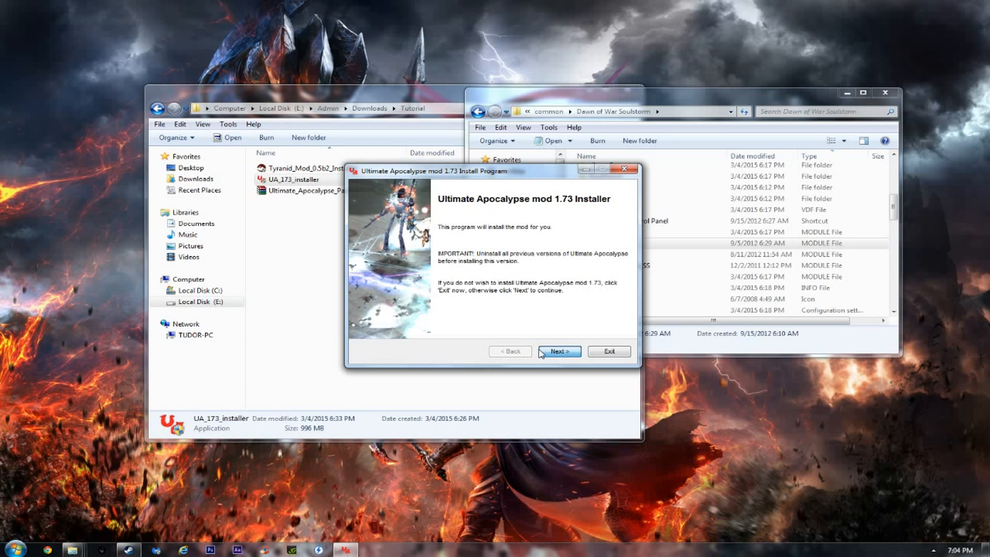
Step: Pass the welcome and requirements pages and accept the license terms
left_click(560, 351)
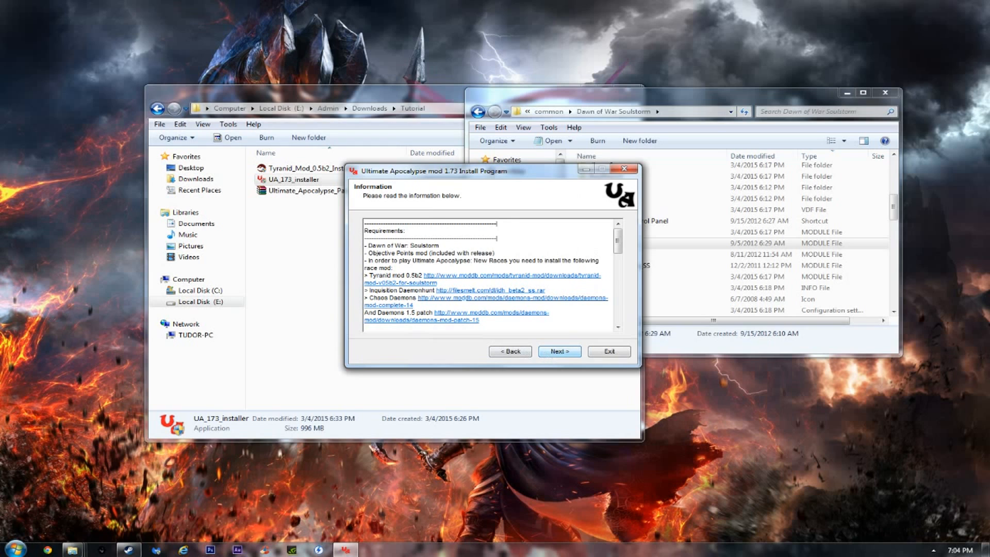
left_click(560, 351)
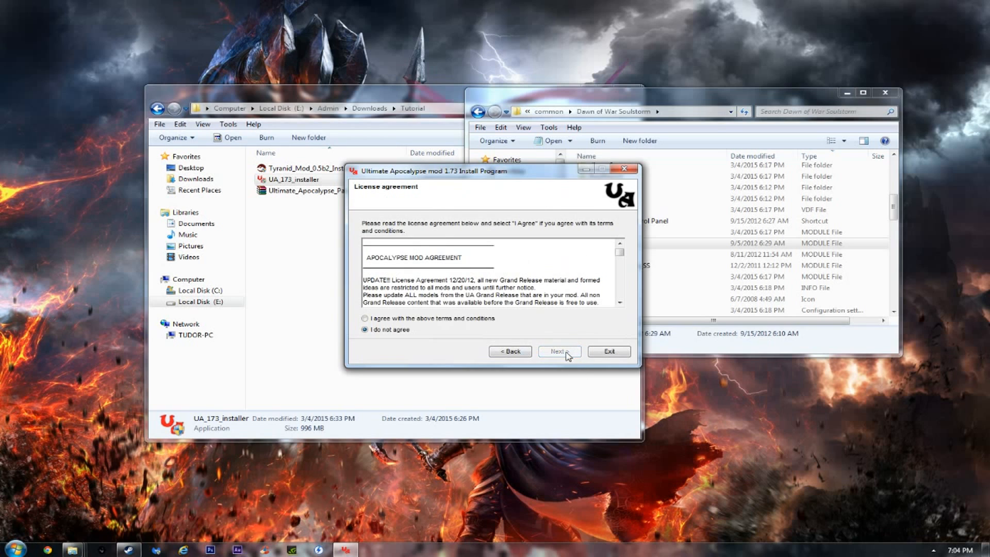
left_click(365, 318)
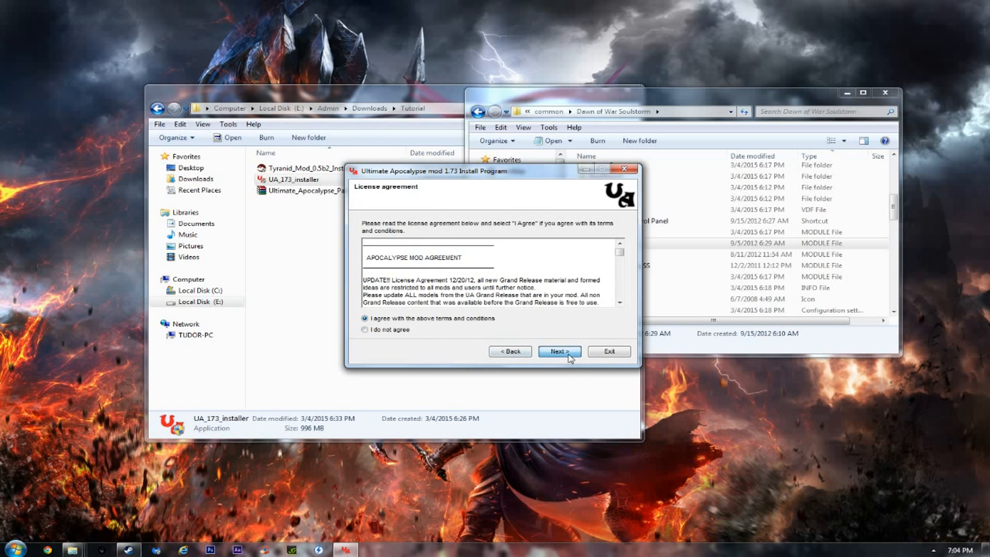
left_click(559, 351)
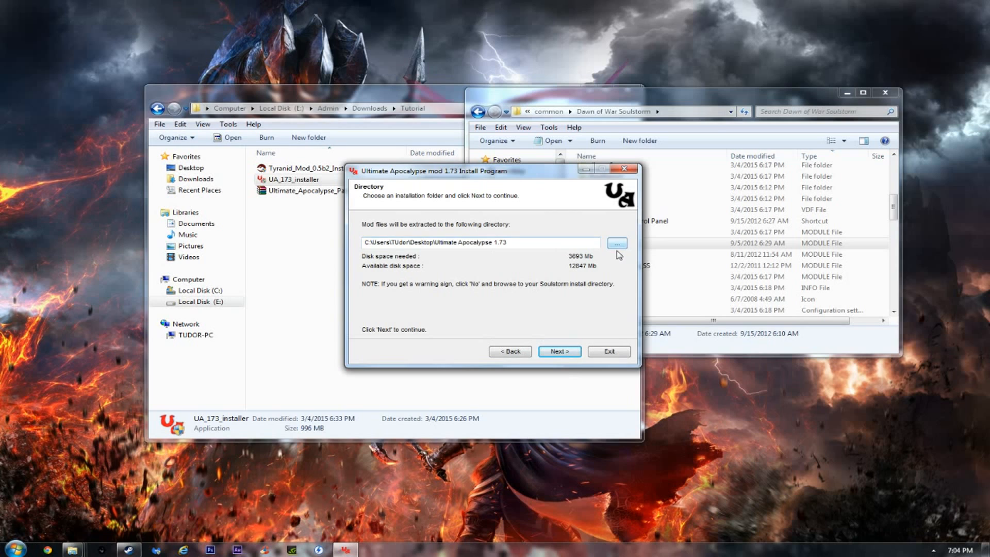
Step: Set the install folder to SteamApps\common\Dawn of War Soulstorm and continue to confirmation
left_click(616, 243)
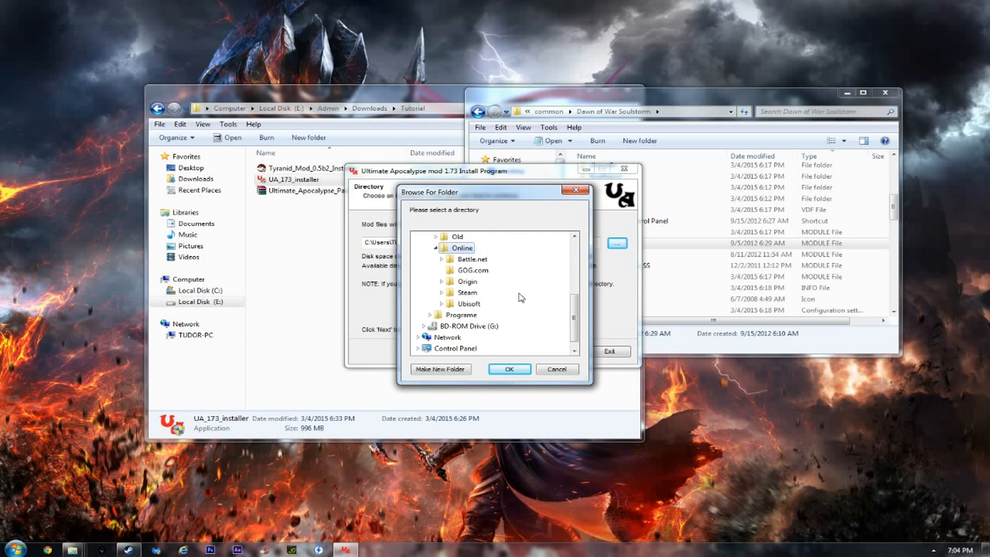
mouse_move(484, 297)
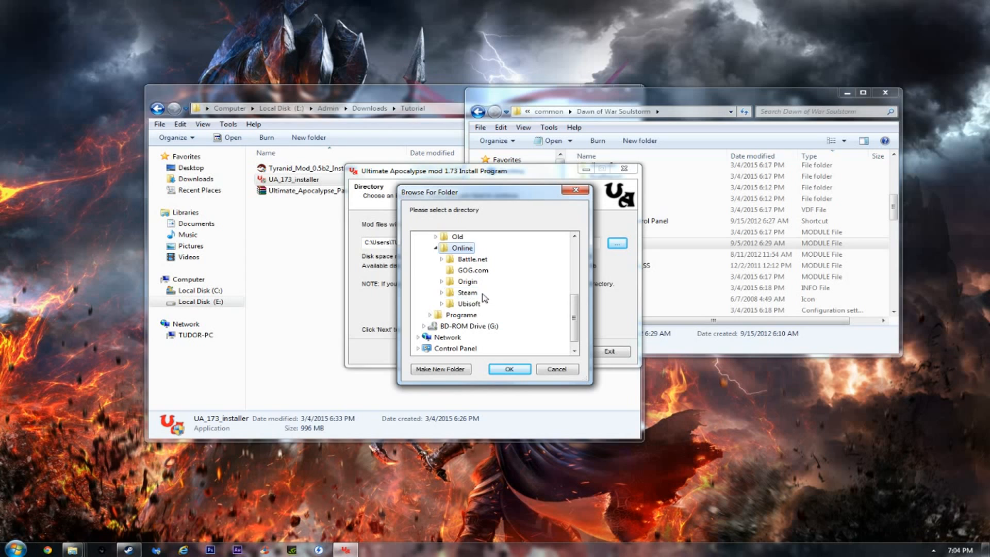
scroll("down", 3)
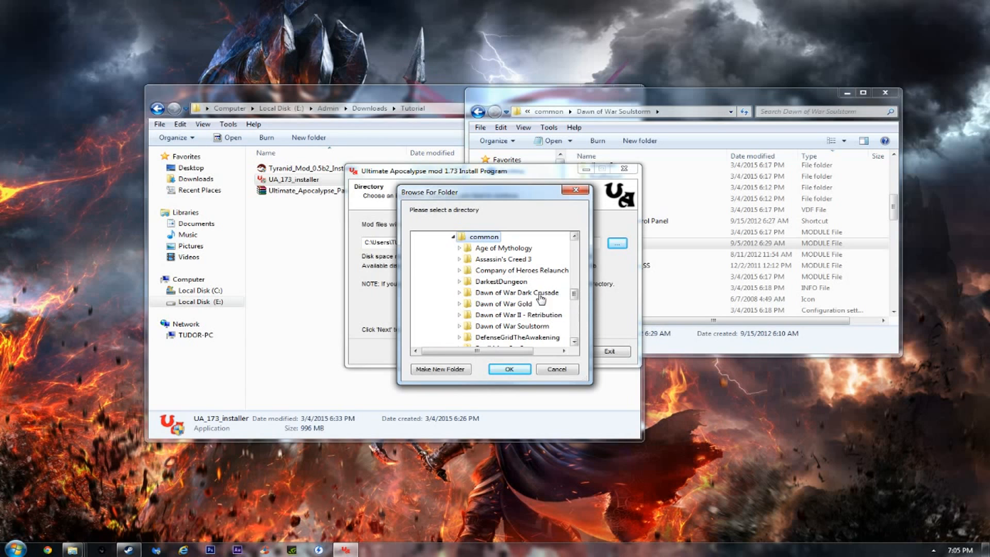
scroll("down", 3)
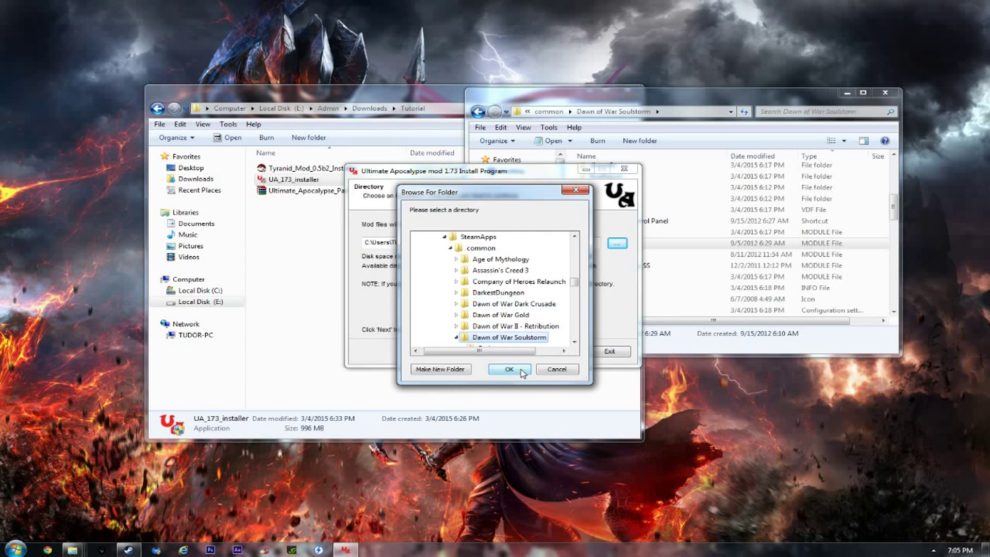
left_click(509, 369)
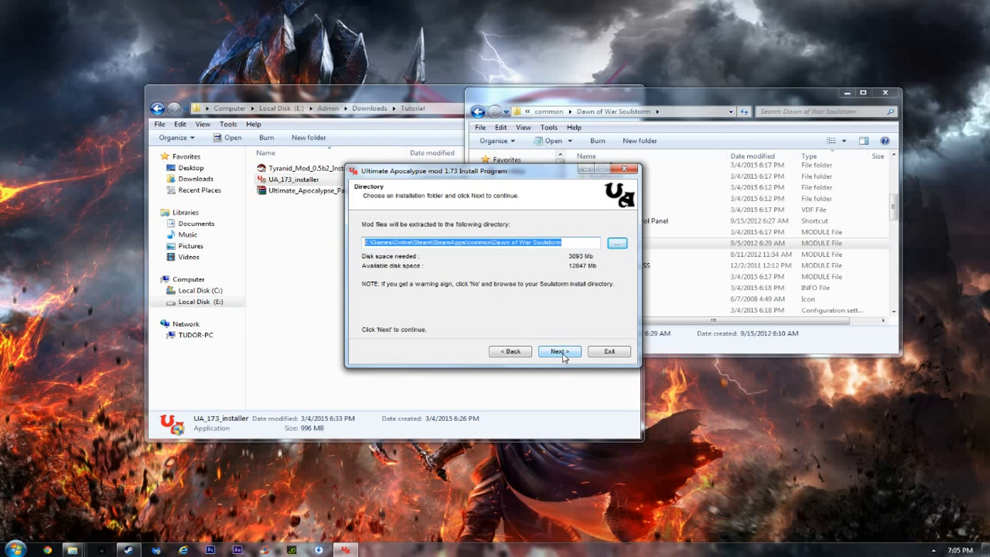
left_click(560, 351)
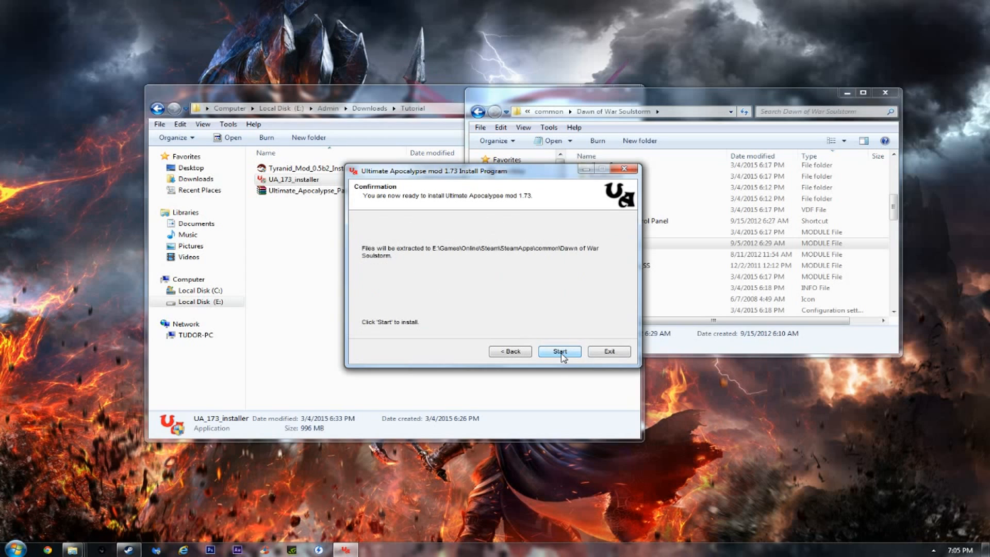
Step: Install Ultimate Apocalypse 1.73 and exit the installer once installation completes
left_click(559, 351)
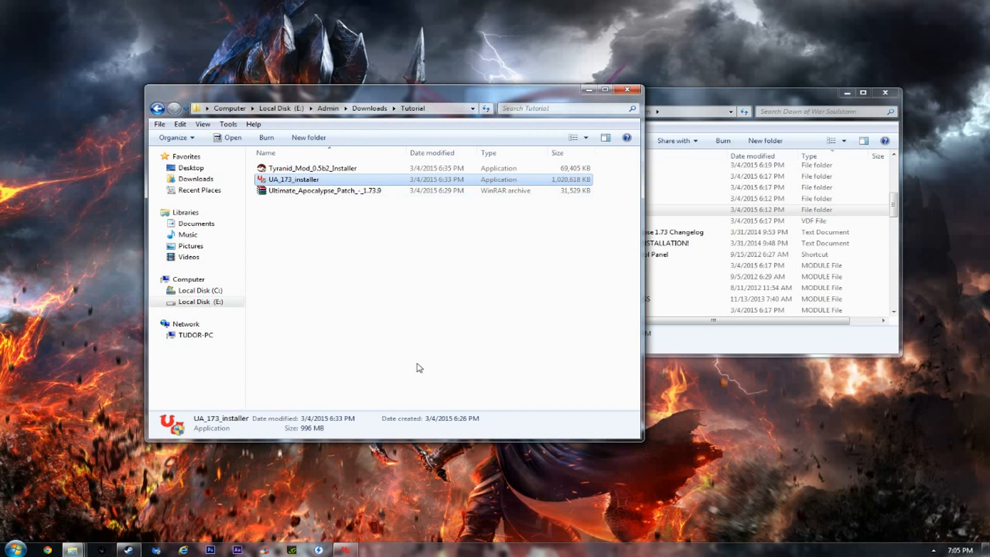
double_click(293, 179)
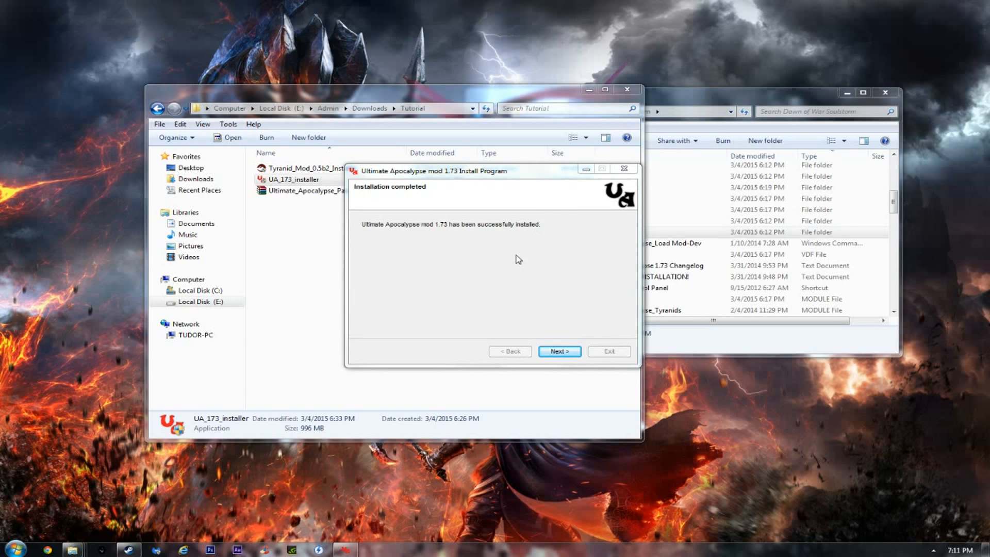
mouse_move(490, 240)
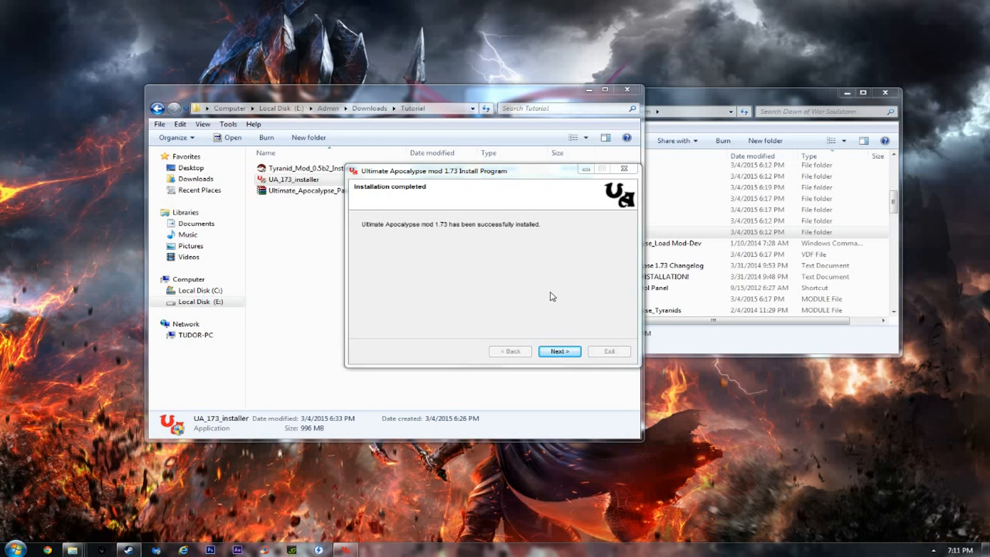
left_click(559, 352)
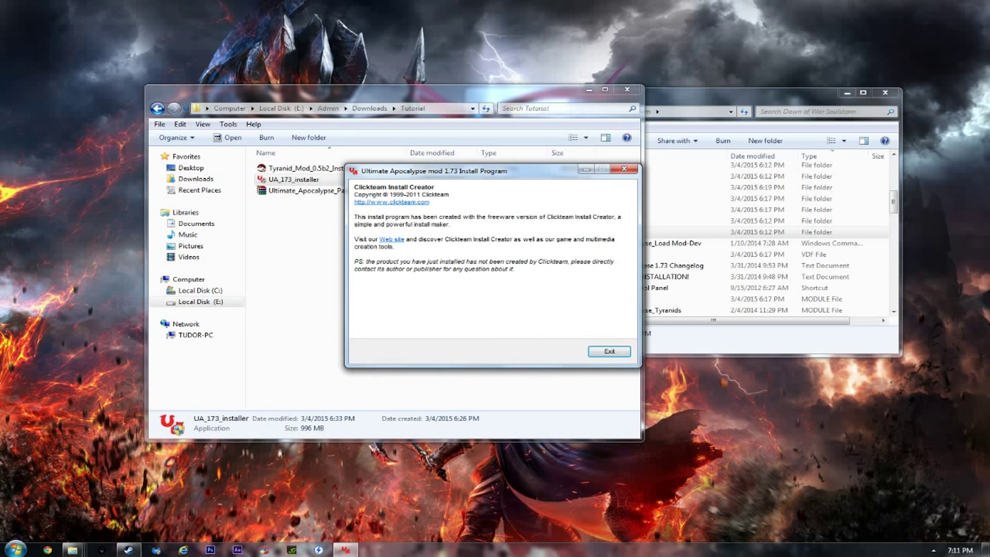
left_click(609, 351)
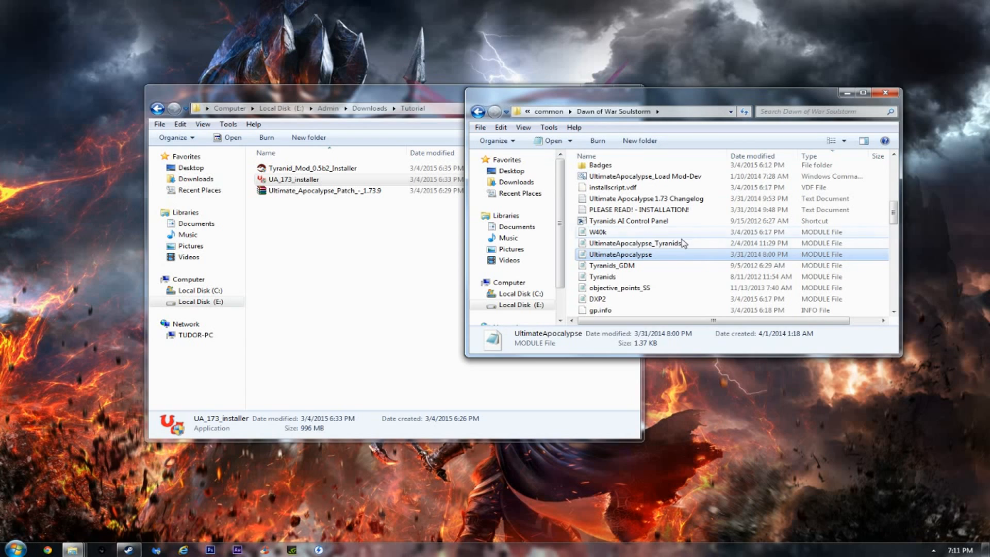
Step: Check the UltimateApocalypse_Tyranids module, then select the 1.73.9 patch archive in Tutorial
left_click(640, 243)
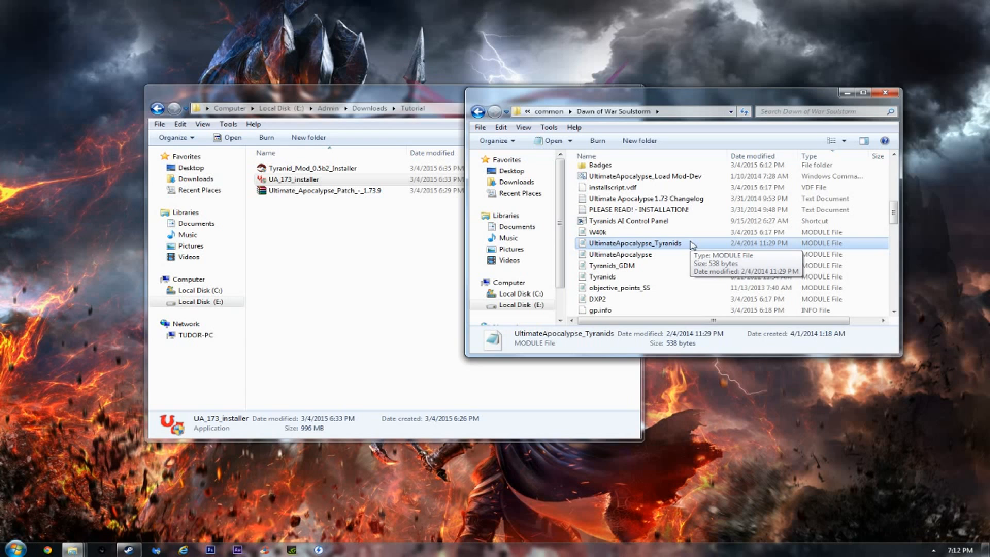
mouse_move(359, 250)
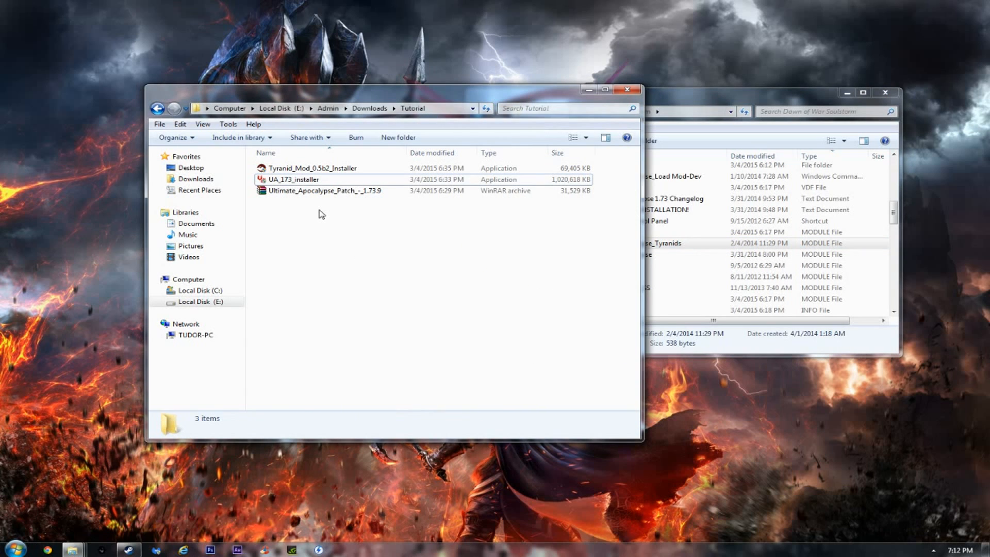
left_click(324, 190)
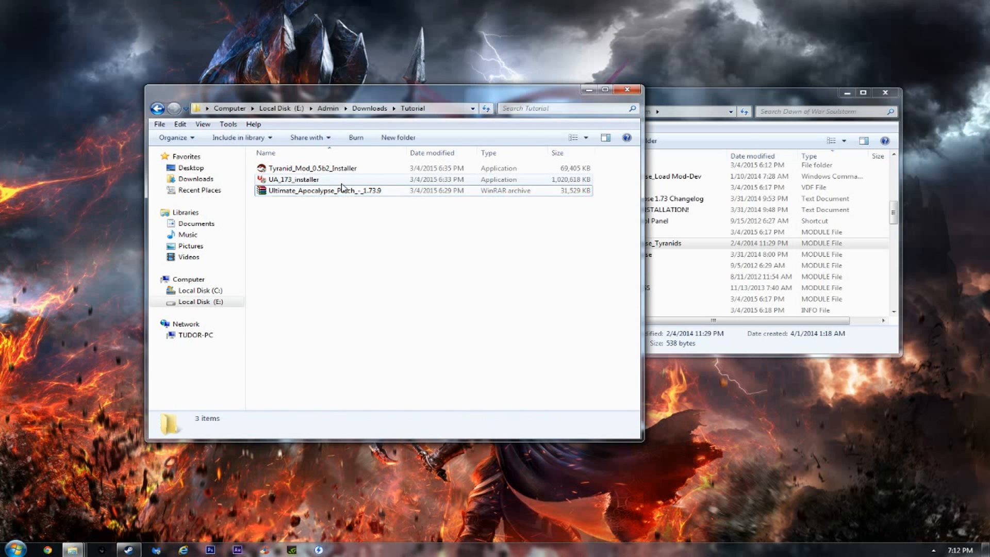
left_click(327, 190)
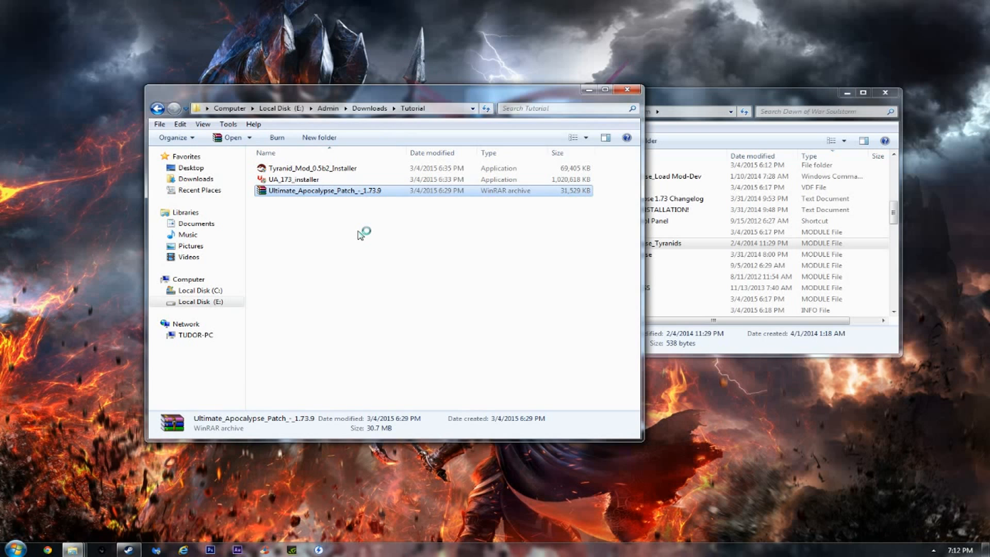
Step: Extract the 1.73.9 patch archive to E:\Games\Online\Steam\SteamApps\common\Dawn of War Soulstorm
double_click(325, 190)
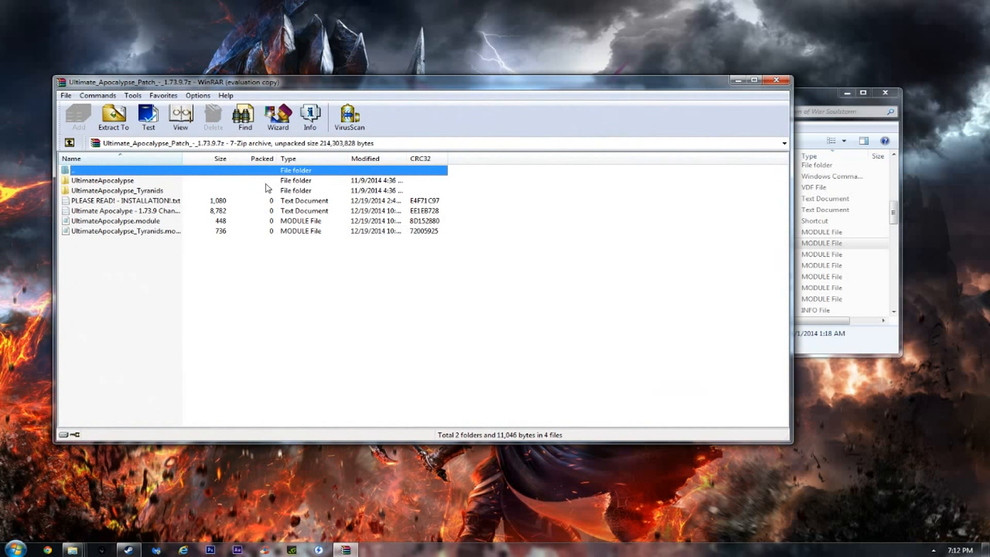
mouse_move(89, 210)
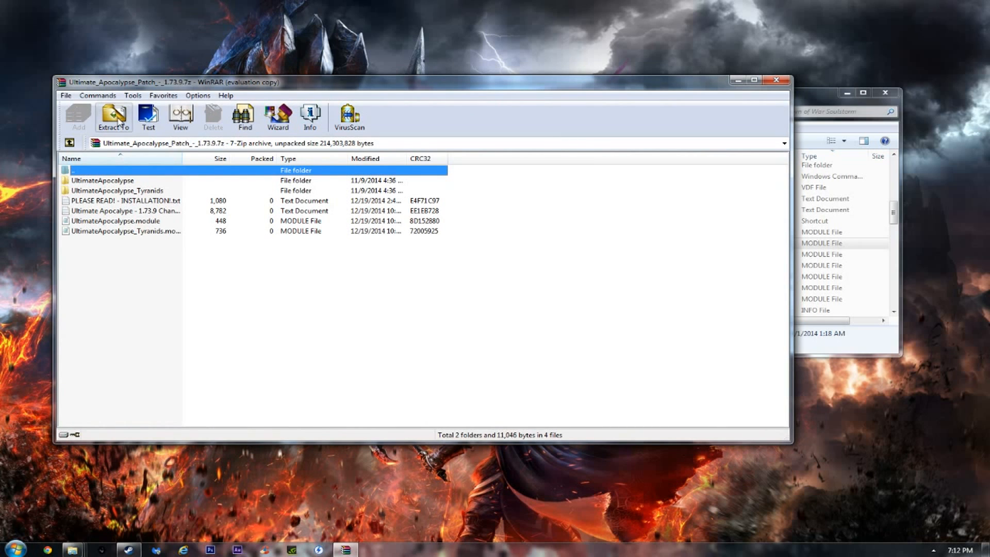
left_click(113, 115)
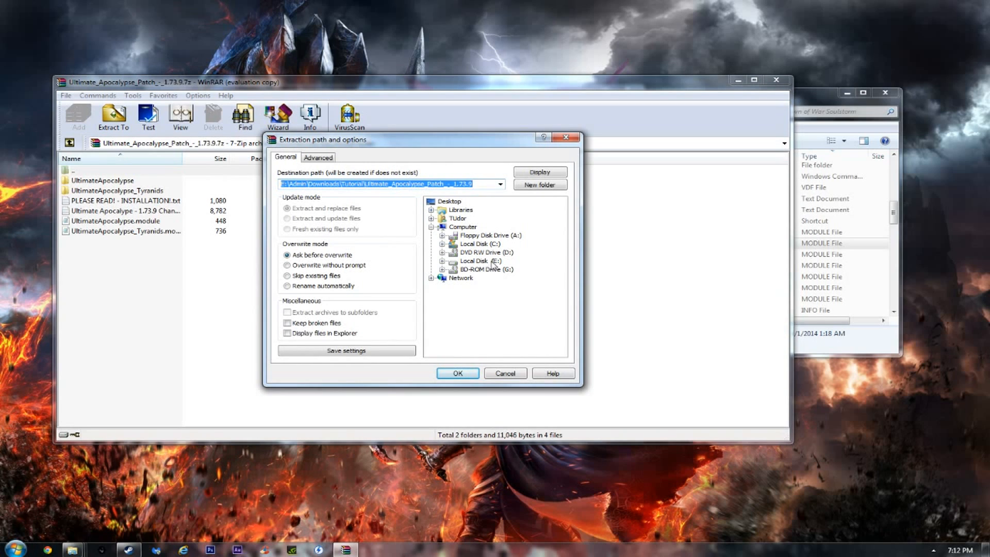
left_click(479, 260)
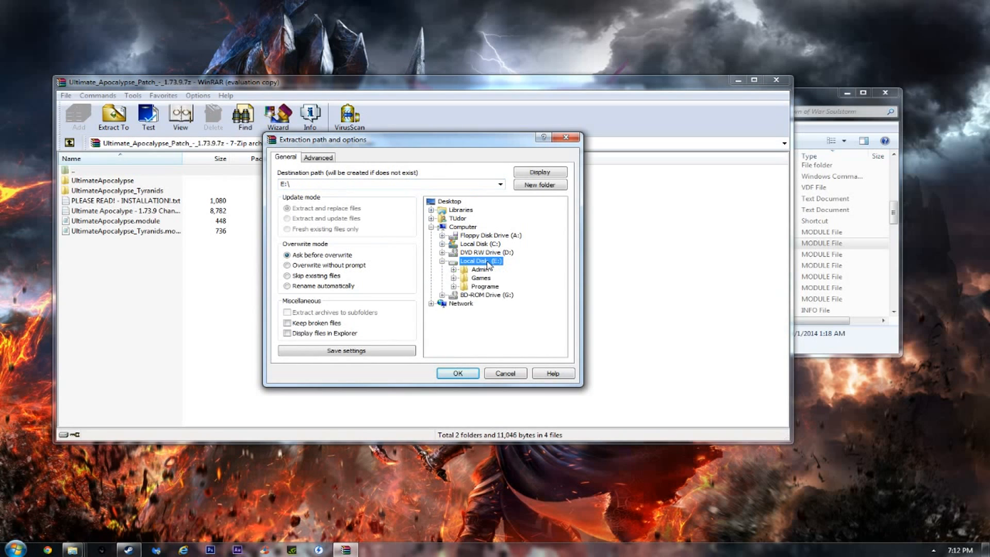
left_click(480, 277)
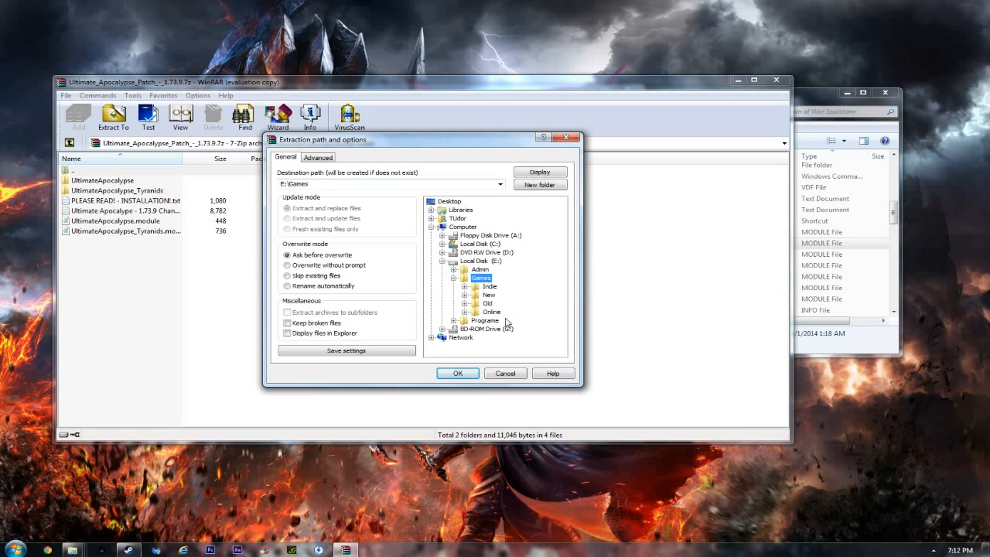
left_click(492, 312)
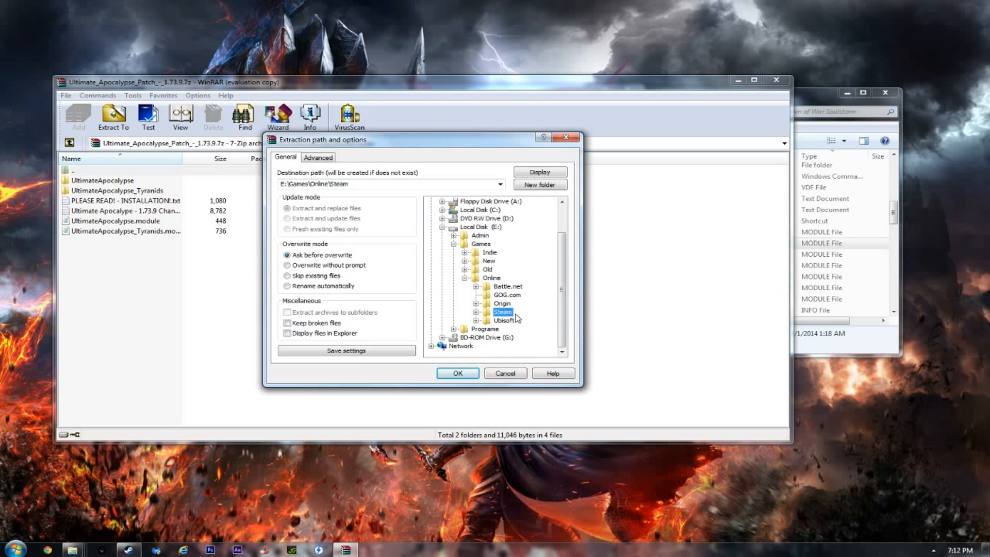
left_click(501, 312)
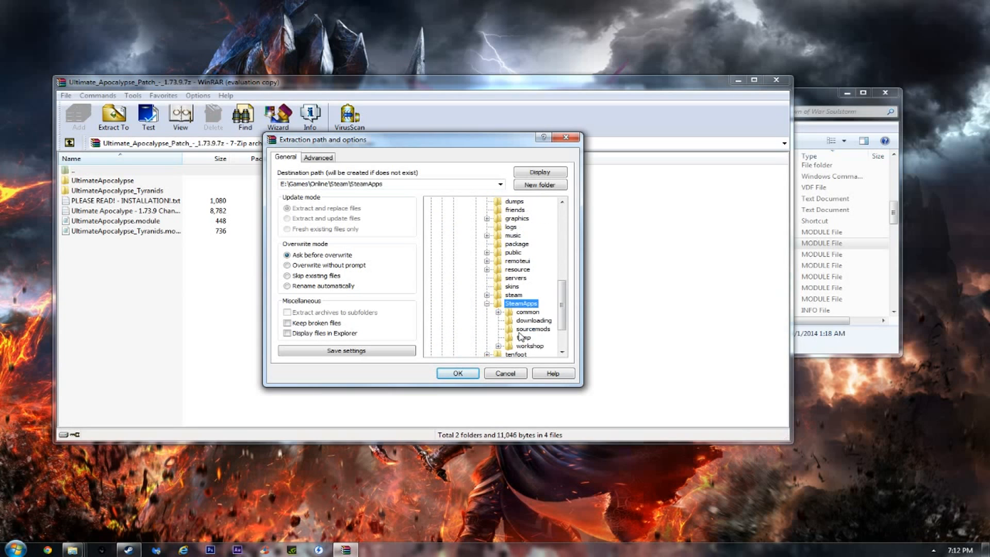
left_click(527, 312)
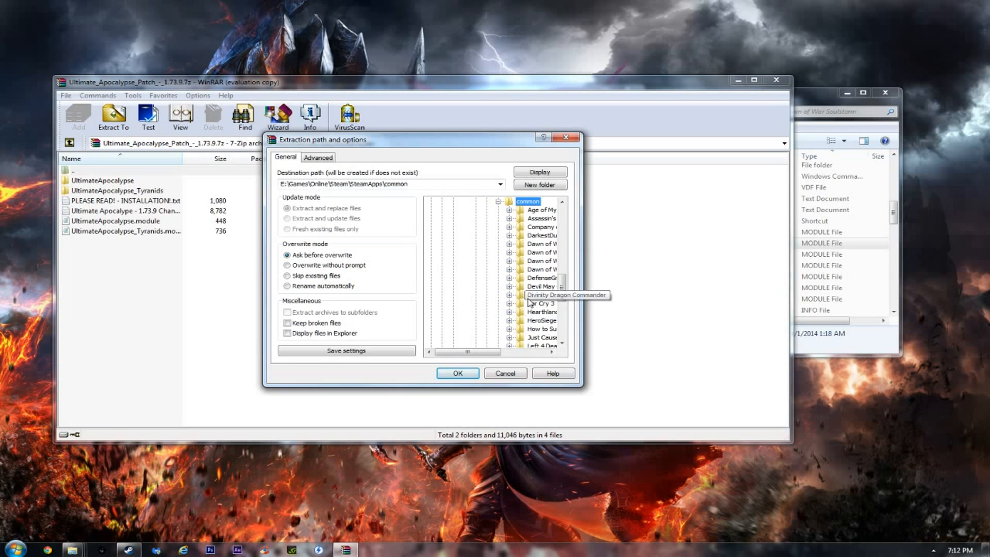
left_click(543, 269)
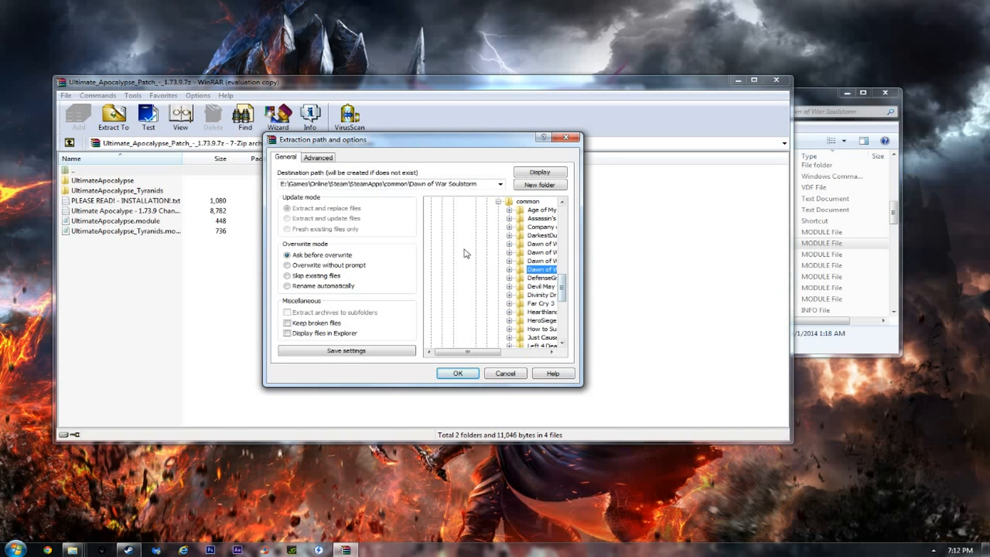
left_click(457, 372)
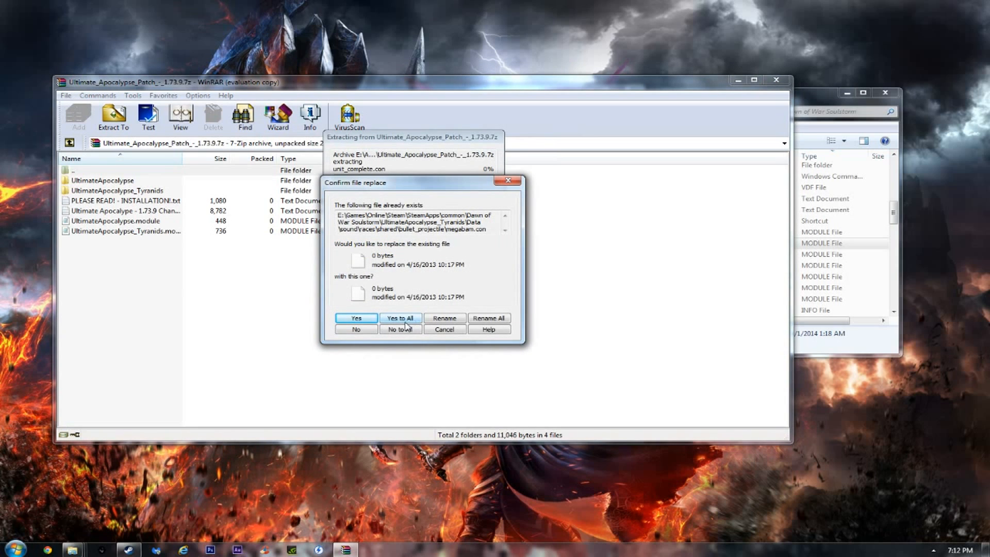
Step: Overwrite all existing Soulstorm files with the patch versions via Yes to All
left_click(401, 318)
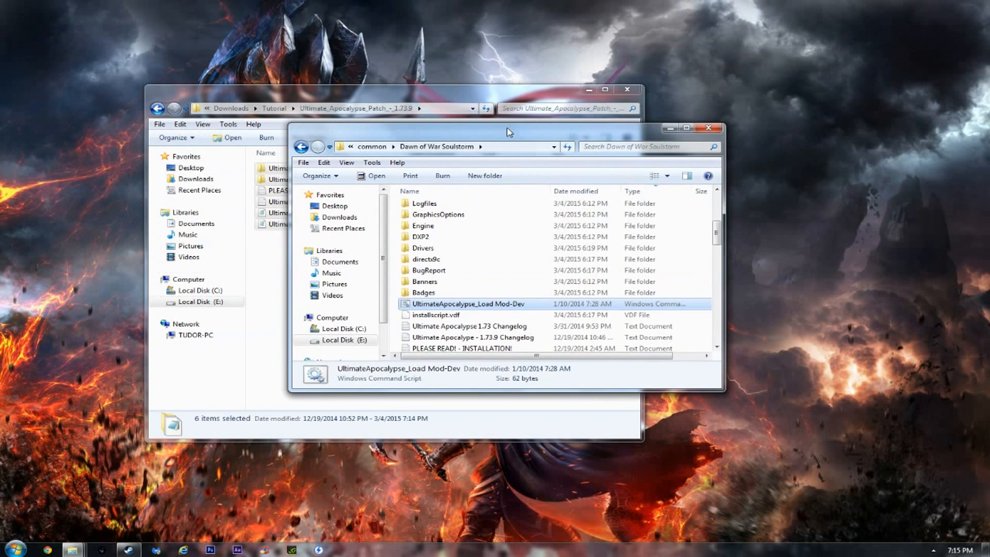
Step: Maximize the Soulstorm folder window and launch Soulstorm.exe
left_click(692, 128)
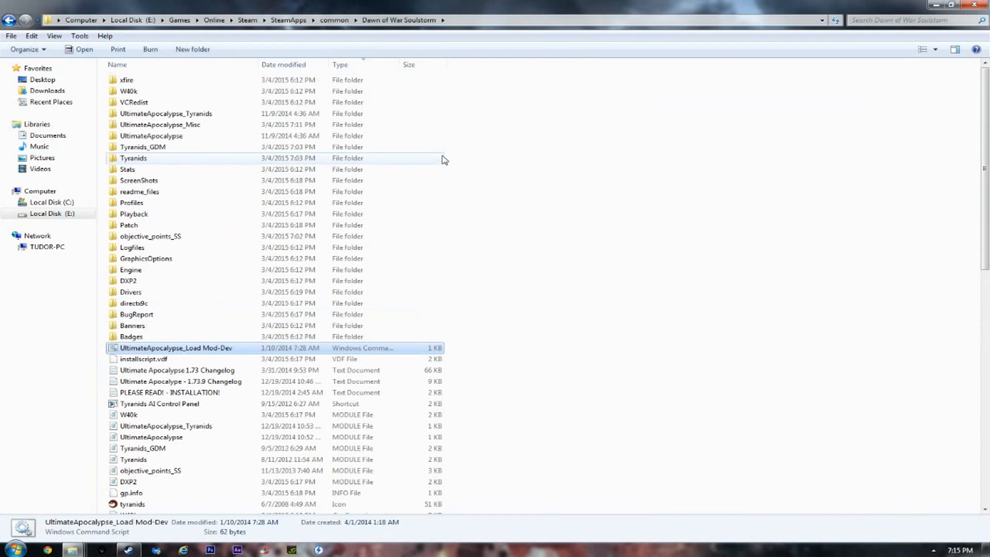
scroll("down", 3)
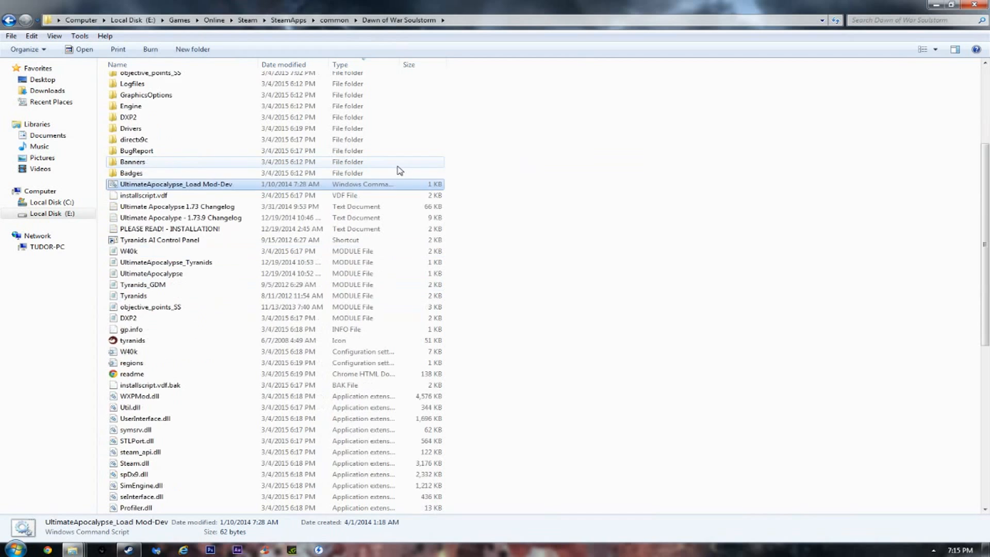
scroll("up", 3)
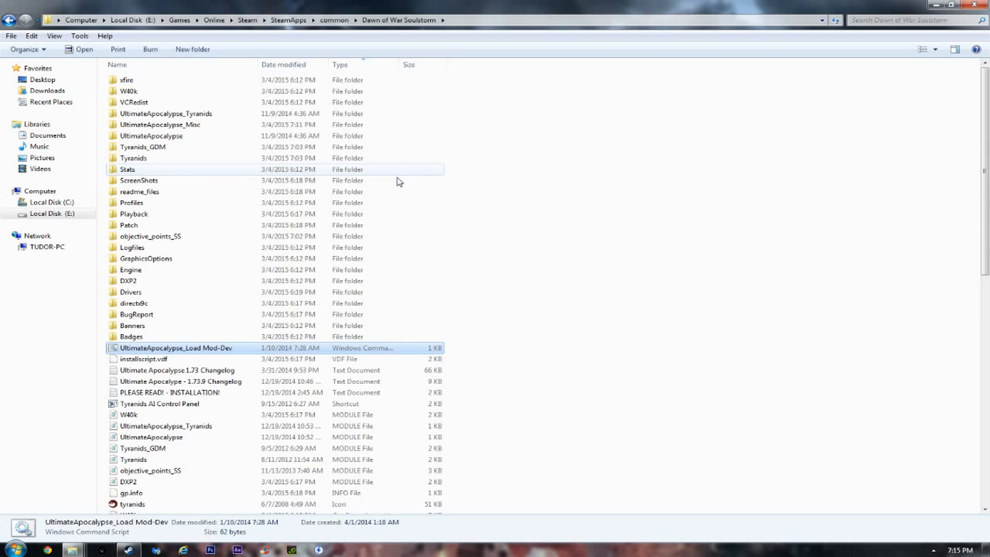
scroll("down", 3)
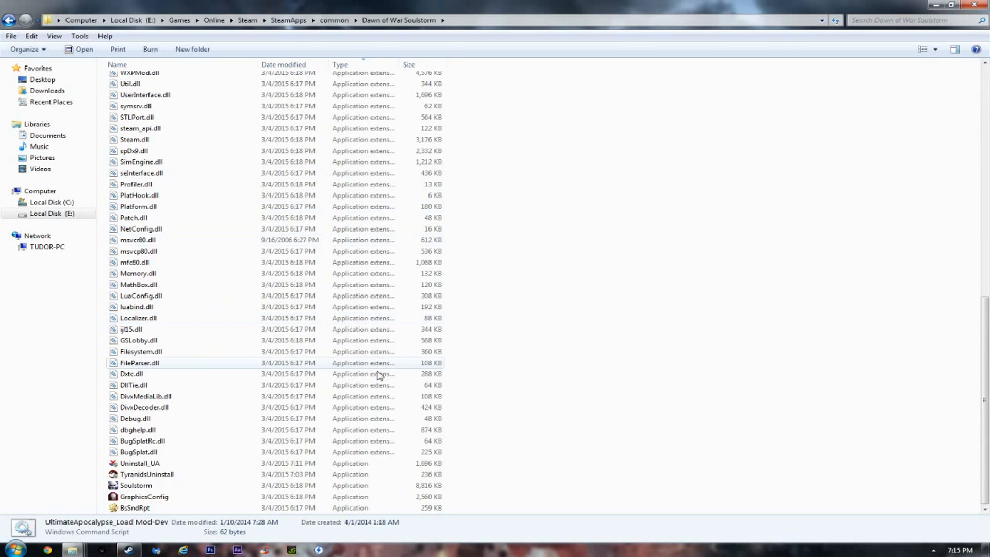
left_click(136, 485)
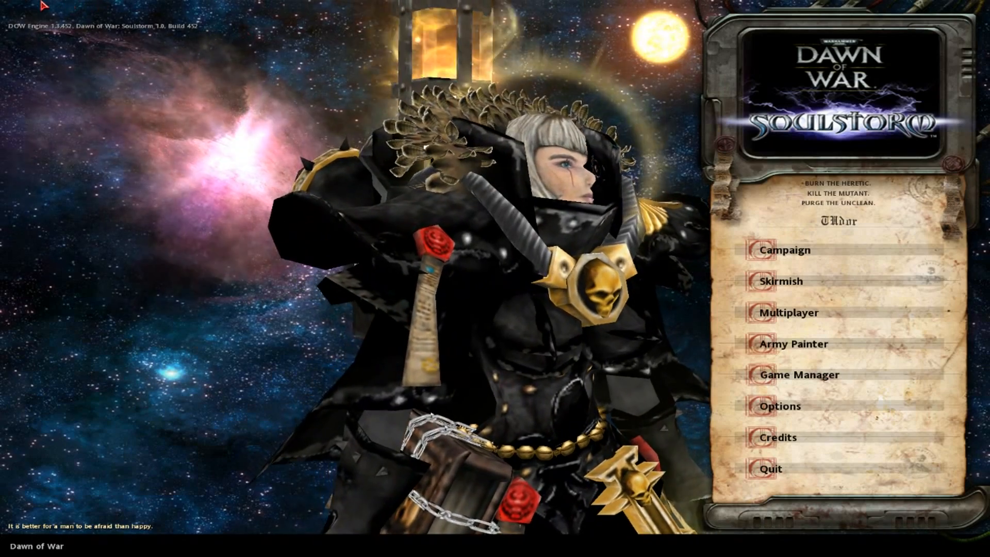
mouse_move(106, 328)
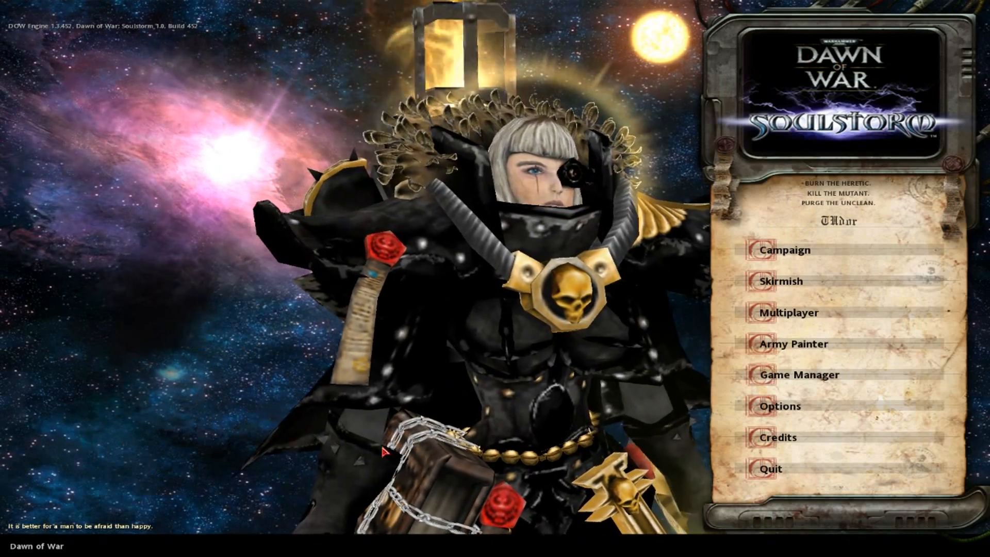
mouse_move(782, 387)
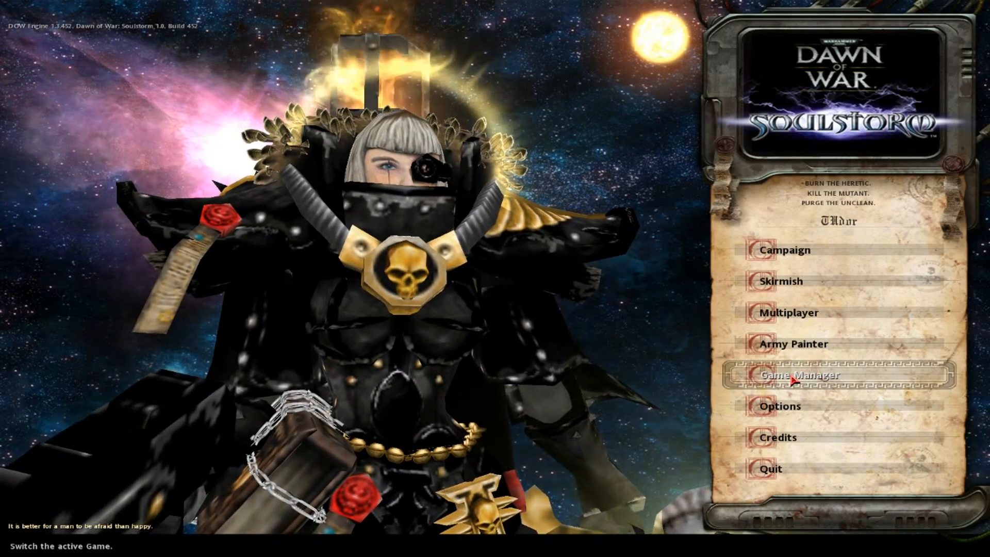
Step: Open the Game Manager mod list and highlight Ultimate A: (With Tyranids)
left_click(797, 376)
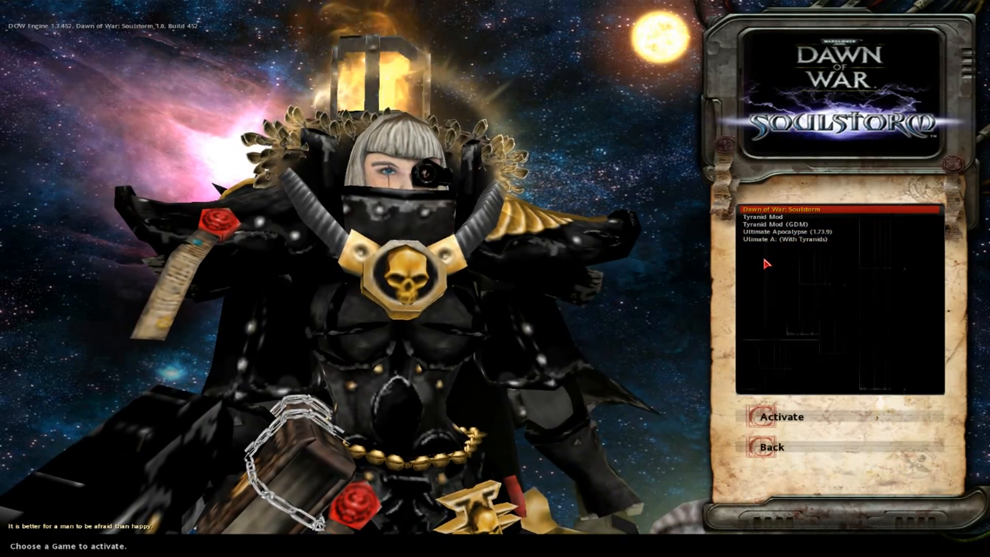
left_click(810, 232)
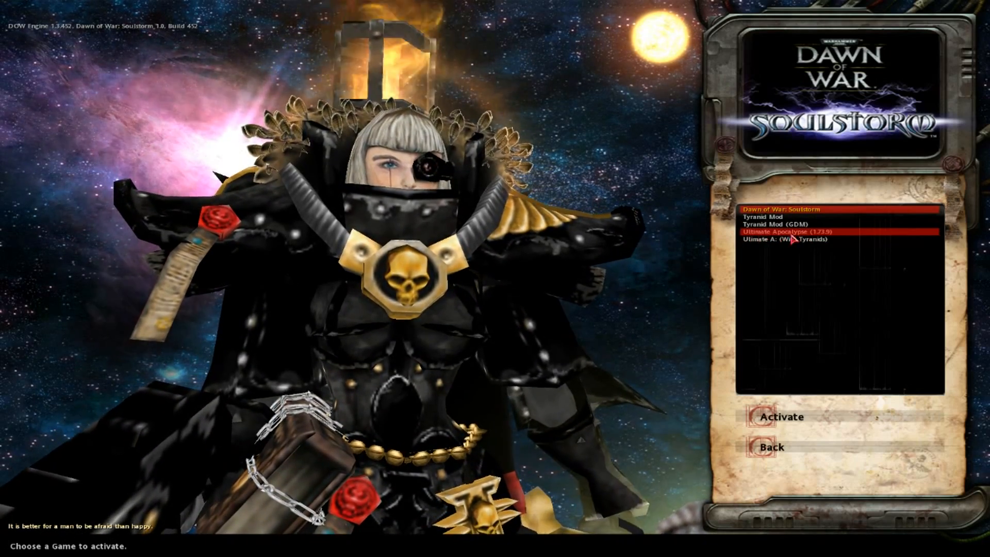
left_click(786, 240)
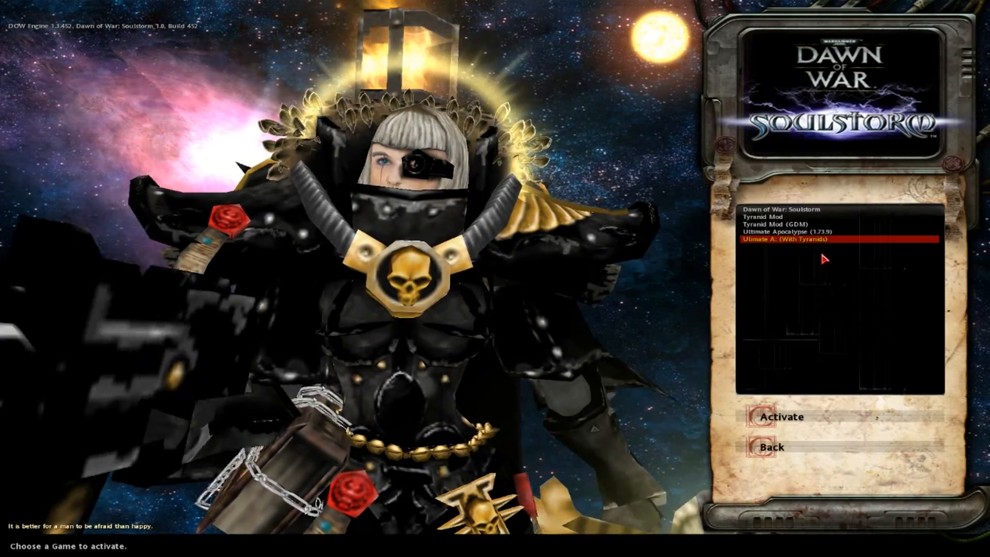
mouse_move(801, 426)
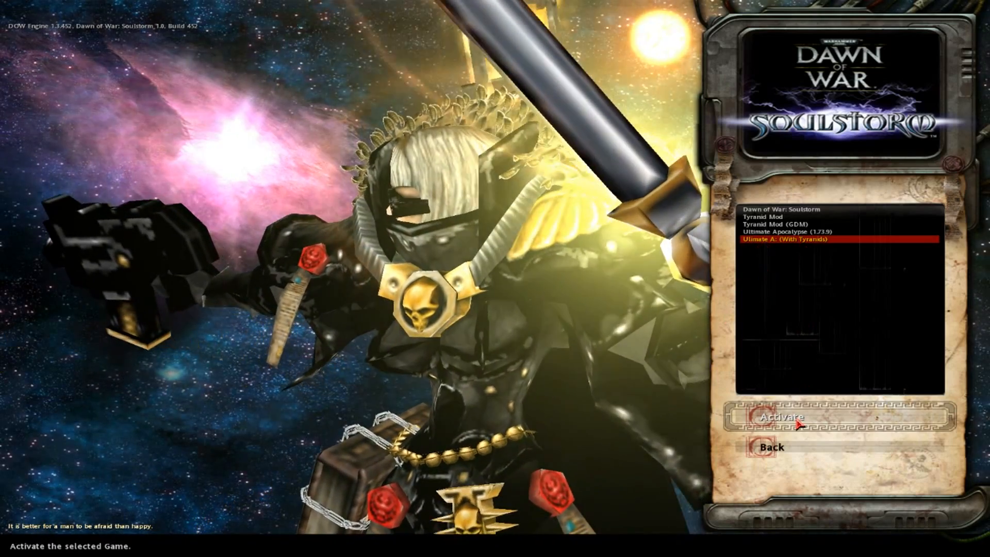
Step: Activate Ultimate A: (With Tyranids) 1.73.9 from the Game Manager
left_click(784, 417)
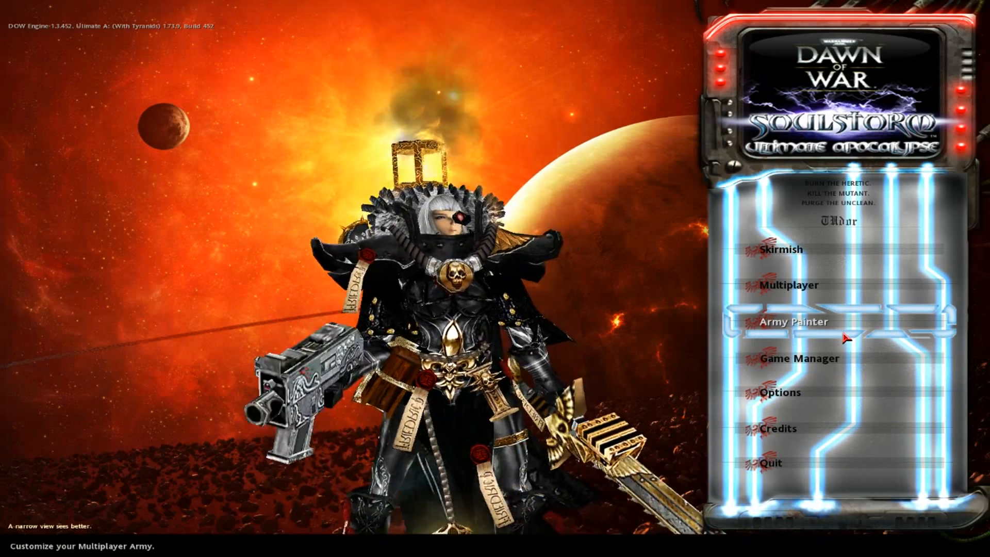
left_click(794, 322)
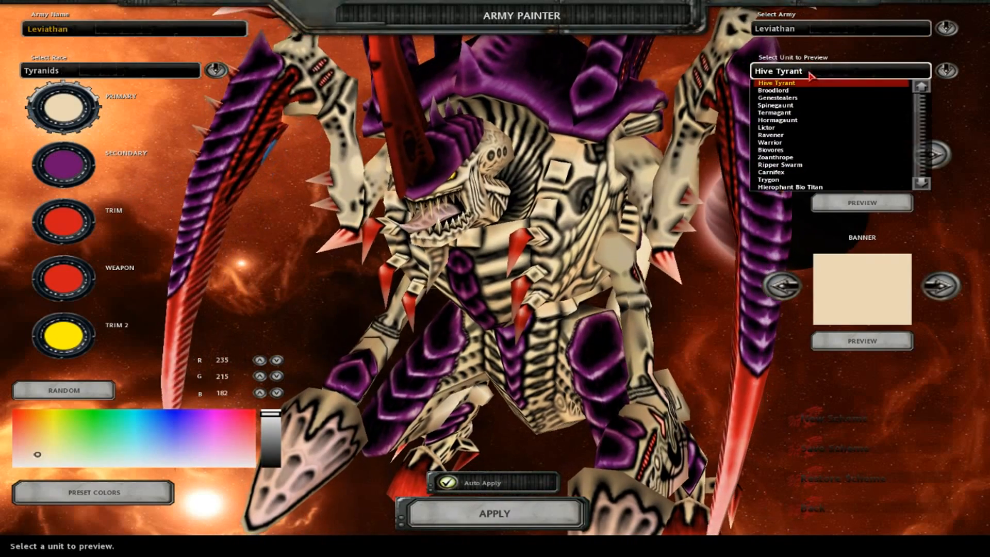
left_click(770, 150)
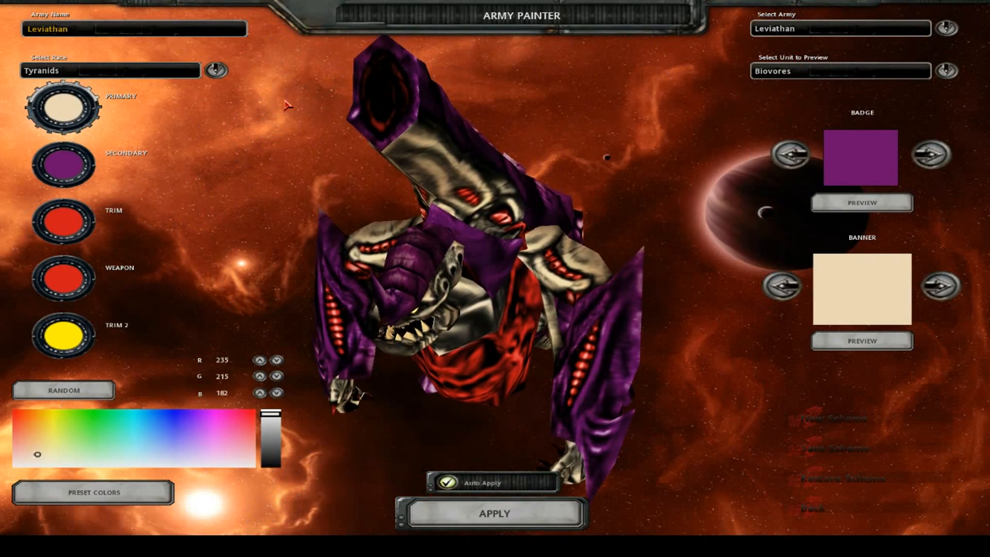
left_click(108, 71)
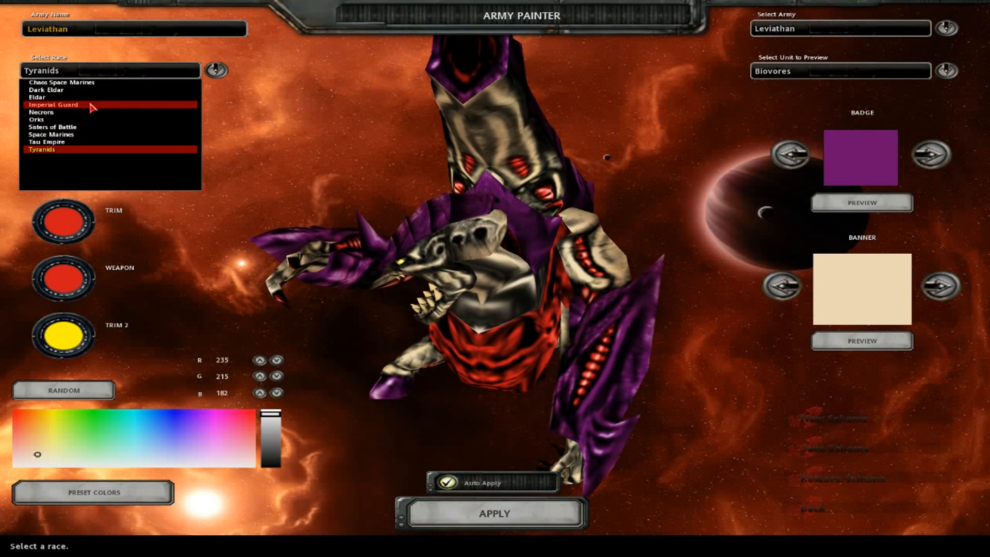
left_click(45, 142)
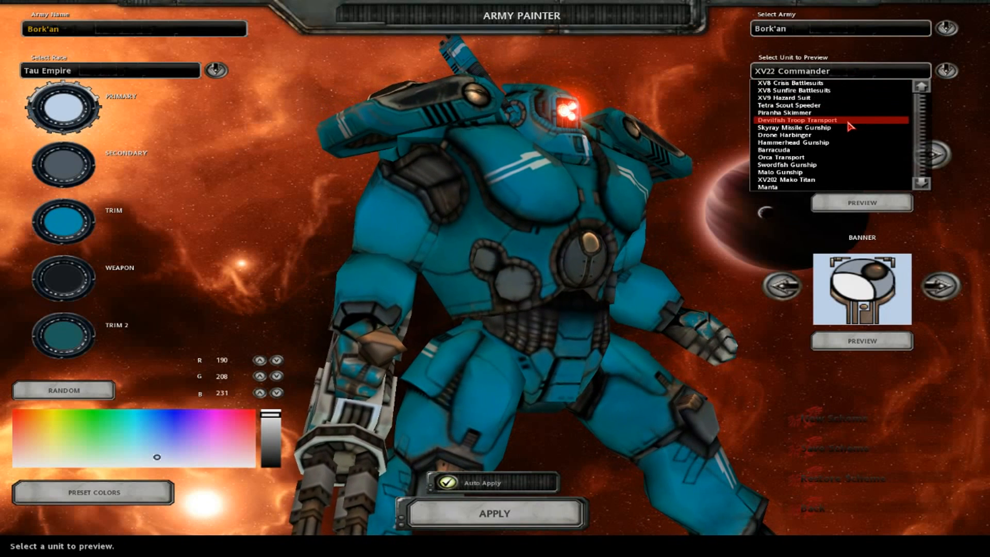
scroll("down", 3)
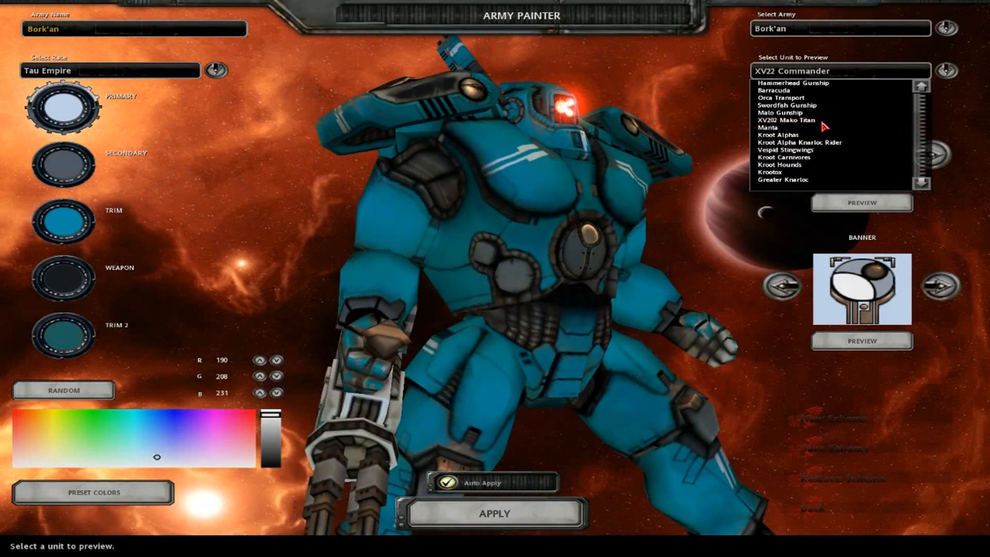
left_click(786, 121)
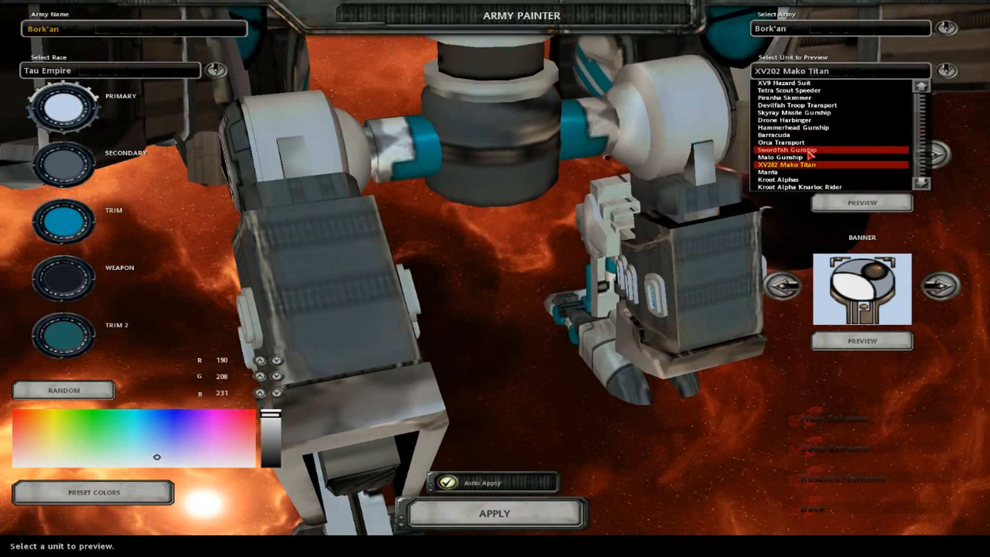
left_click(780, 157)
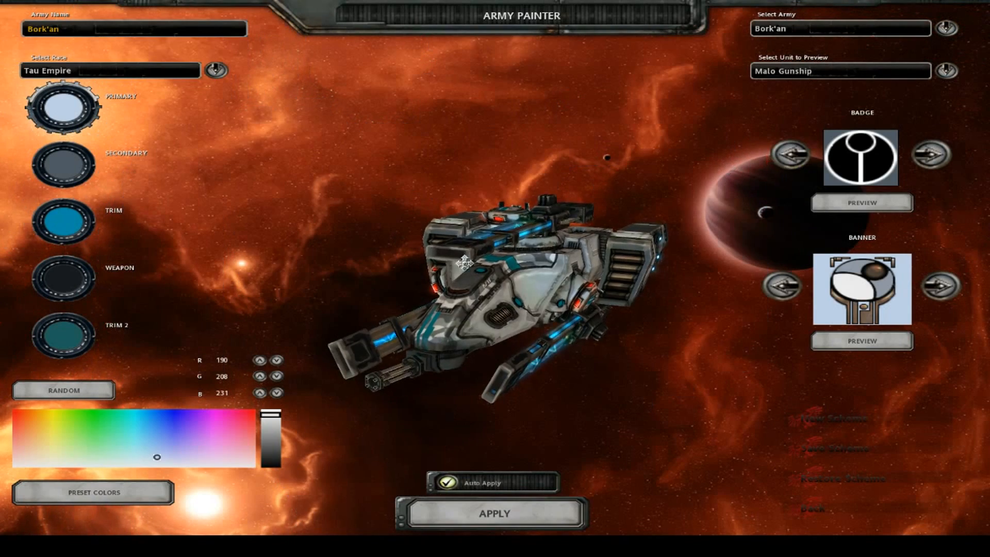
left_click_drag(467, 262, 397, 316)
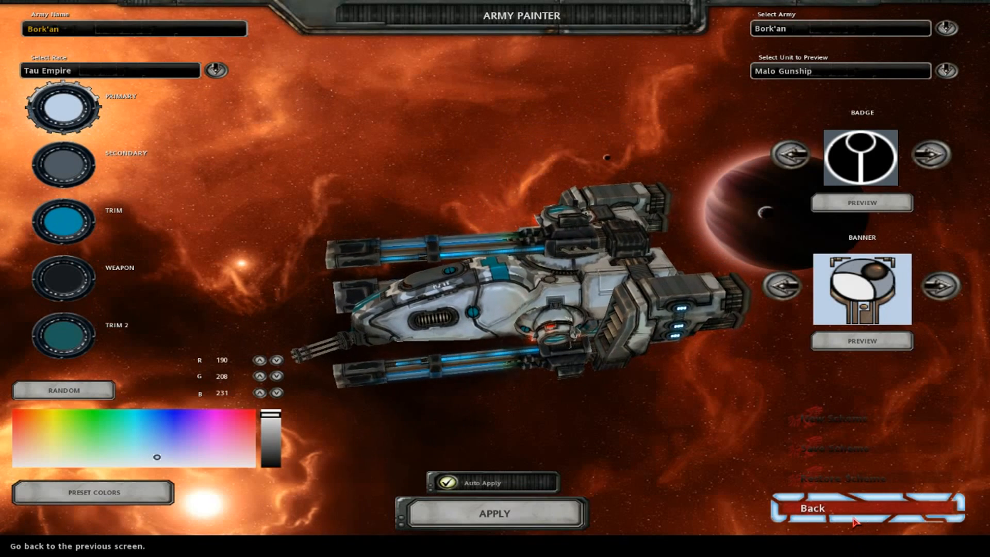
left_click(815, 509)
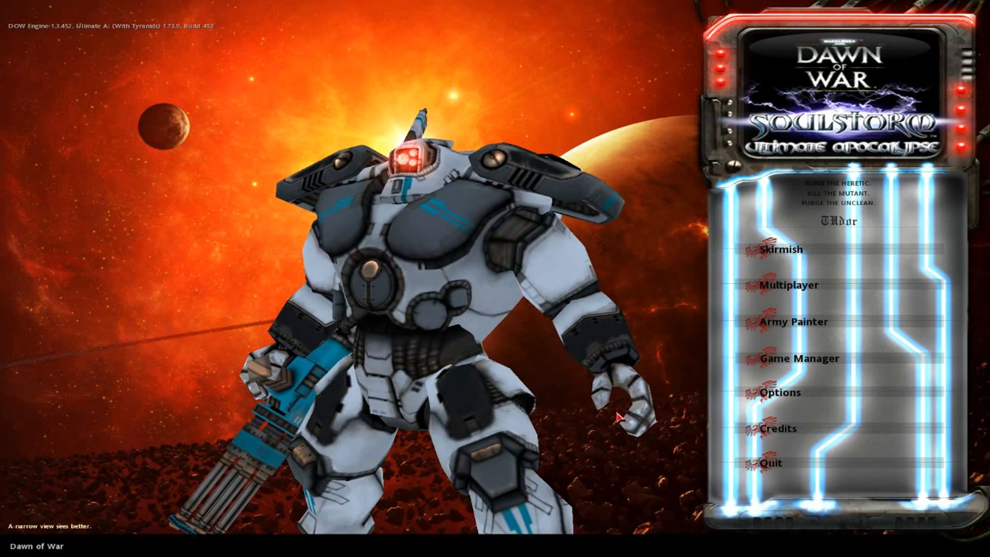